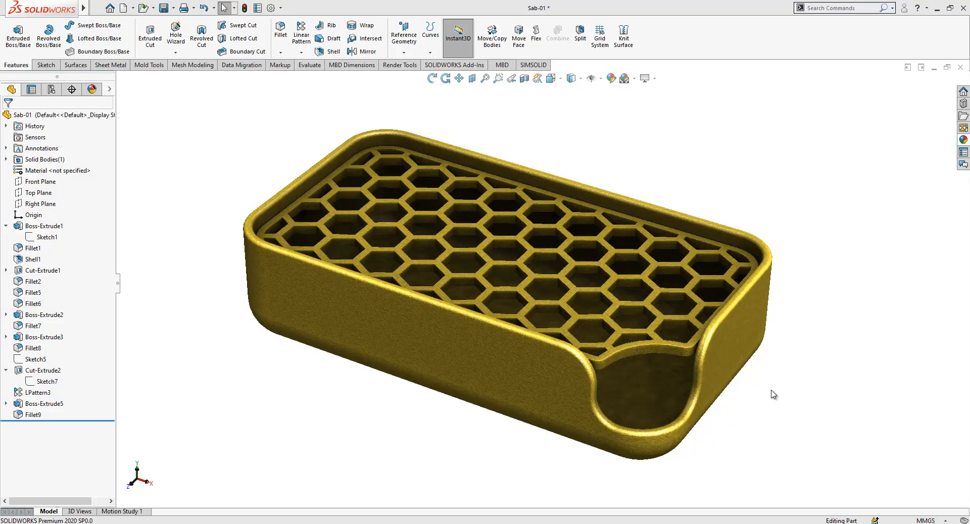
{"action": "mouse_move", "coordinate": [797, 392]}
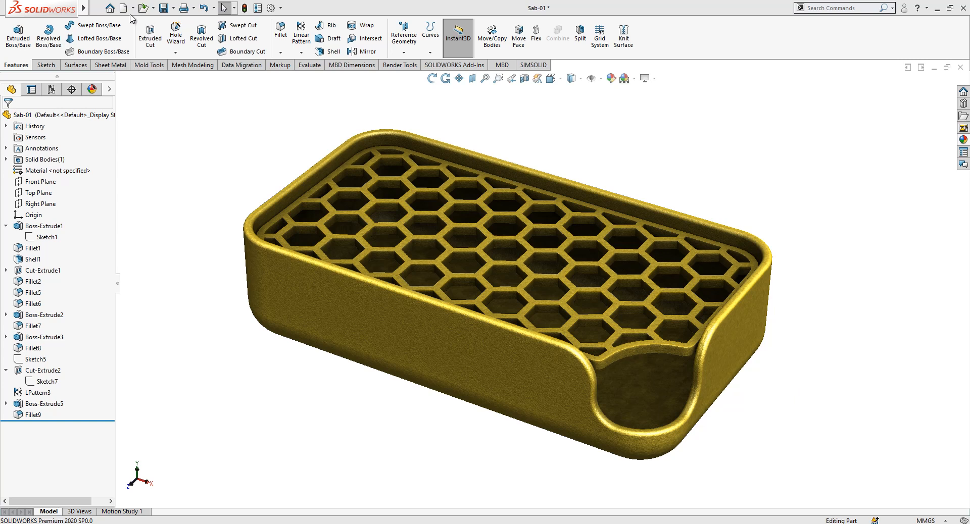
Start a new part and sketch a 100 × 55 center rectangle on the Top Plane
{"action": "left_click", "coordinate": [124, 7]}
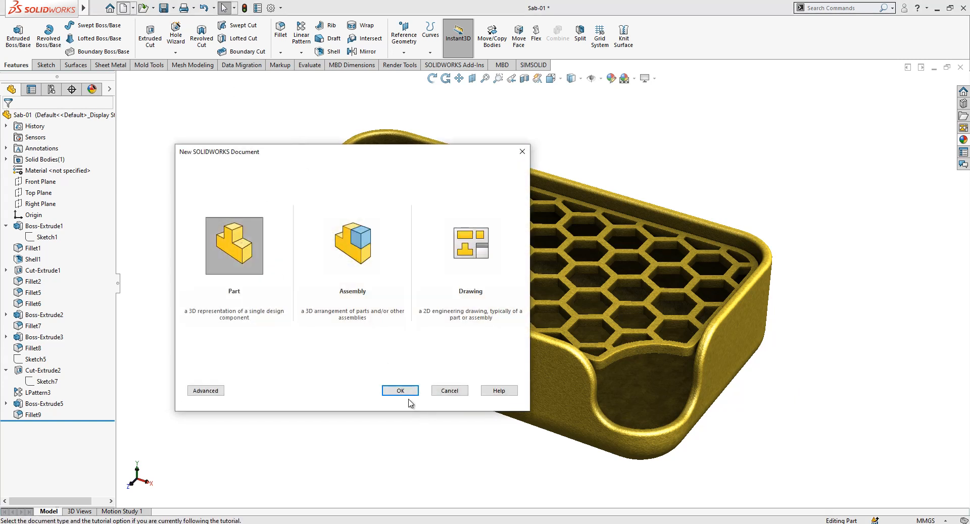
{"action": "left_click", "coordinate": [399, 390]}
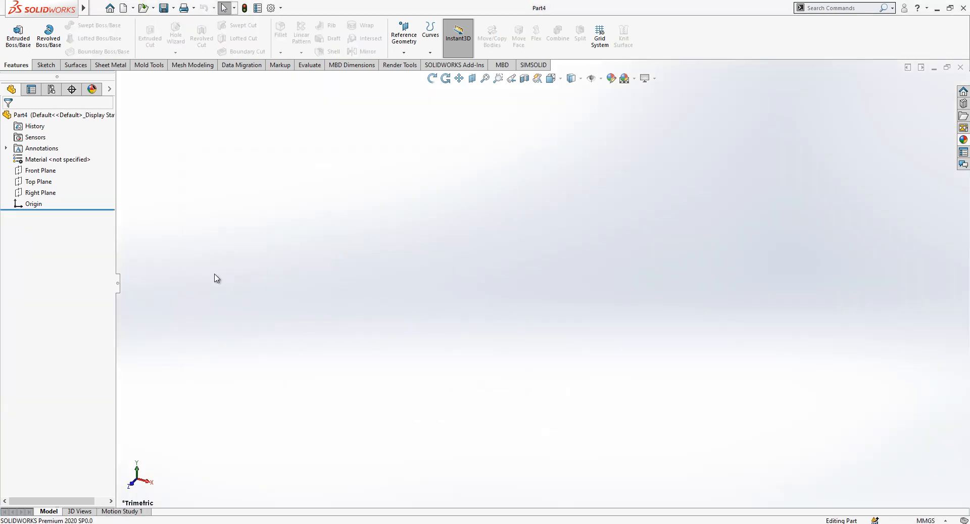
{"action": "left_click", "coordinate": [39, 180]}
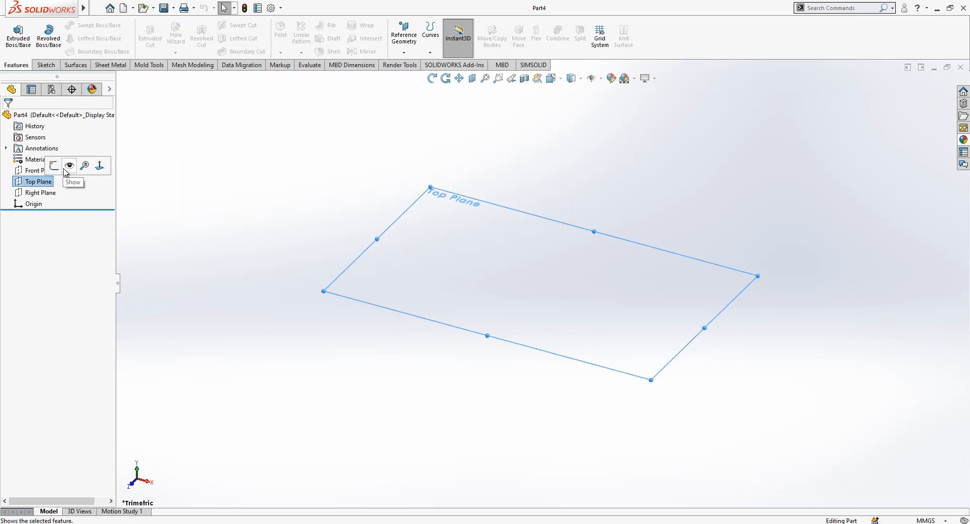
{"action": "mouse_move", "coordinate": [54, 166]}
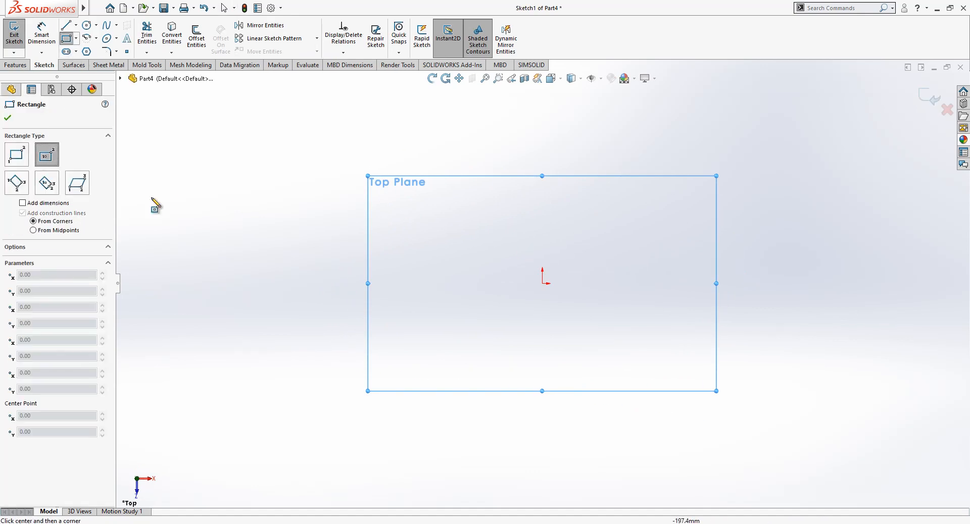
{"action": "left_click_drag", "start_coordinate": [541, 281], "coordinate": [657, 229]}
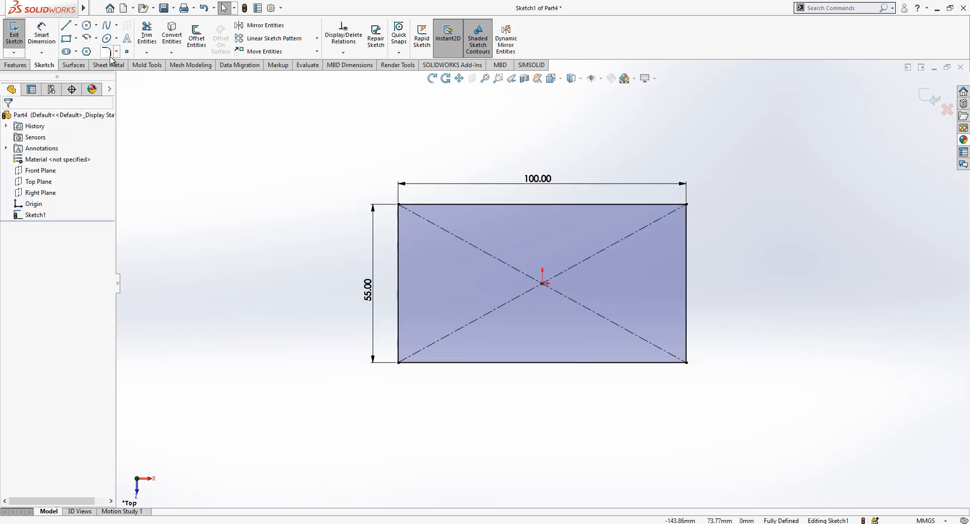
Round all four rectangle corners with 10 mm sketch fillets
{"action": "left_click", "coordinate": [106, 51]}
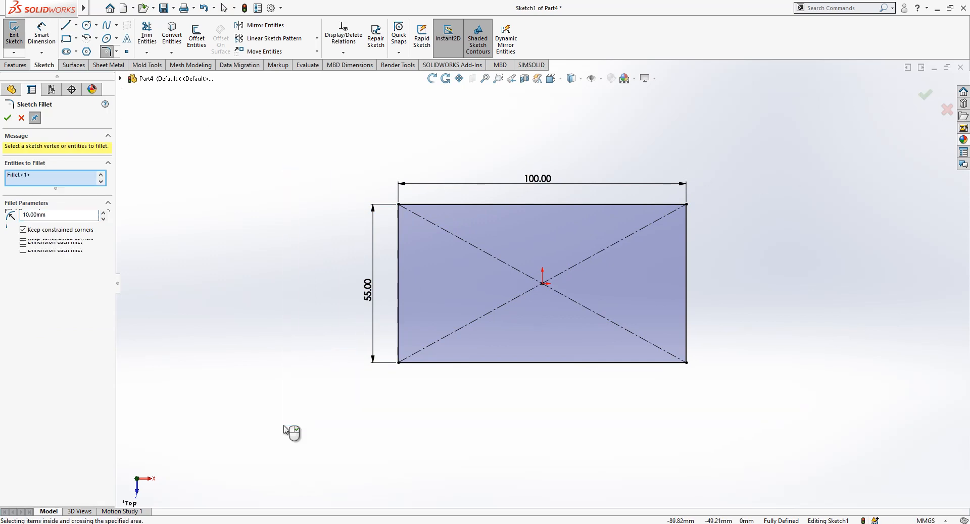
{"action": "left_click", "coordinate": [7, 118]}
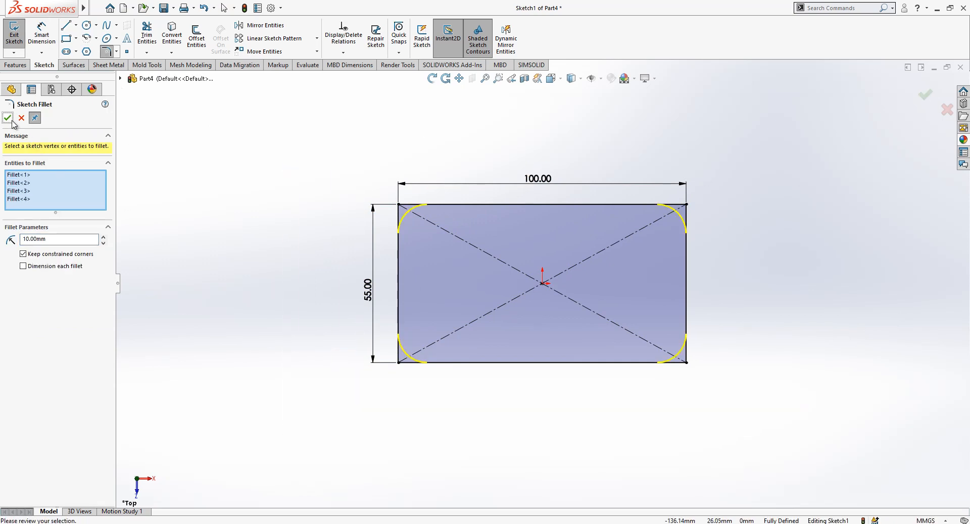
{"action": "left_click", "coordinate": [7, 119]}
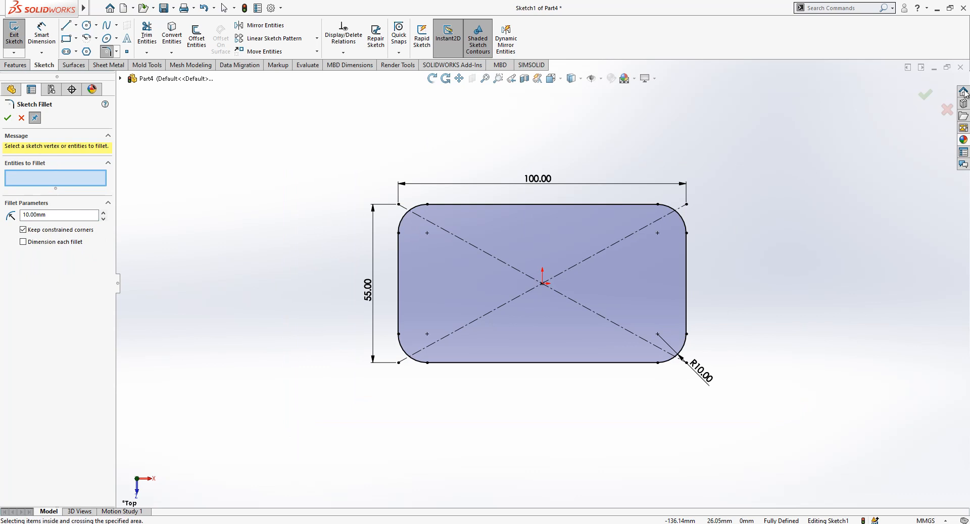
{"action": "left_click", "coordinate": [7, 118]}
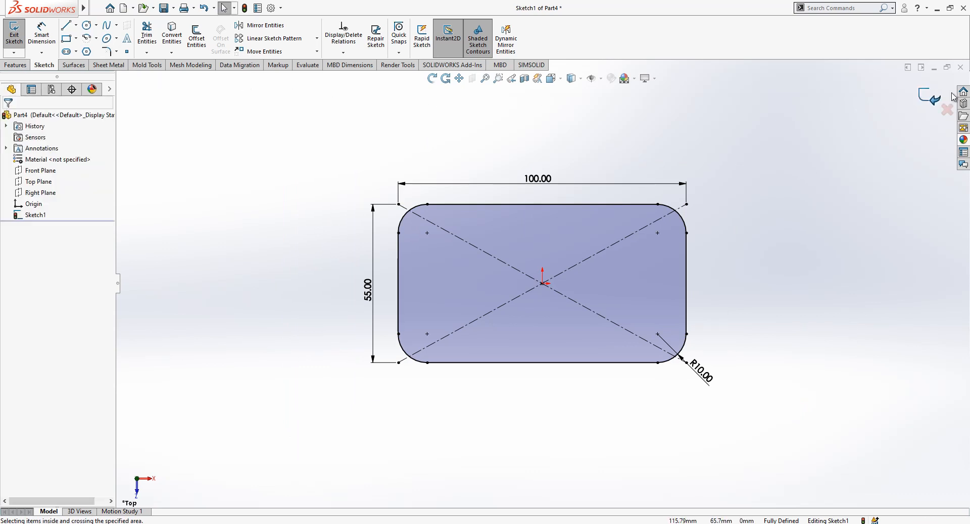
Extrude the rounded rectangle into a 25 mm tall solid block
{"action": "left_click", "coordinate": [13, 29]}
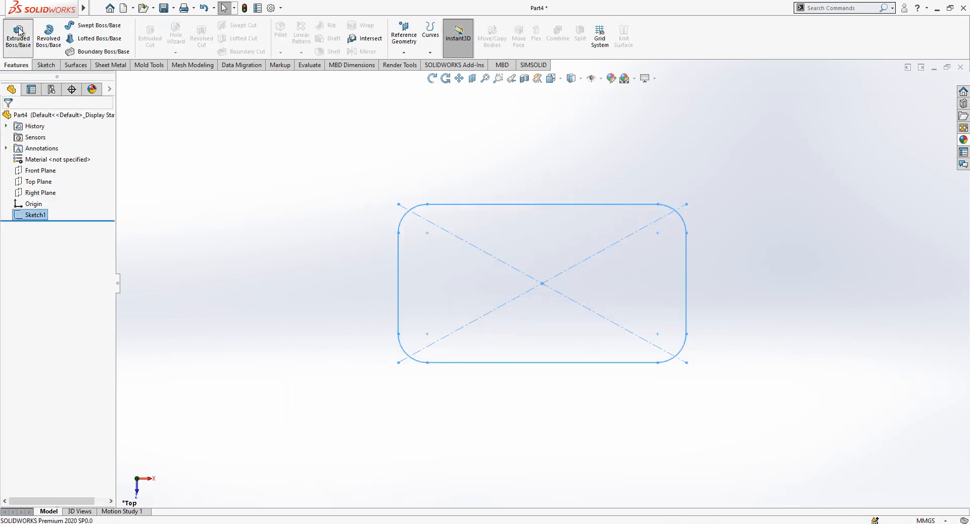
{"action": "left_click", "coordinate": [17, 35]}
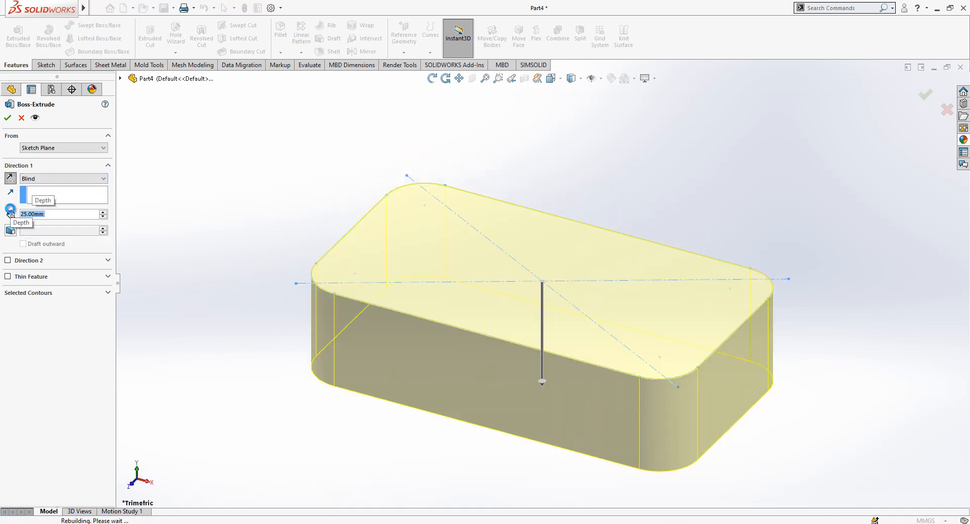
{"action": "left_click", "coordinate": [7, 117]}
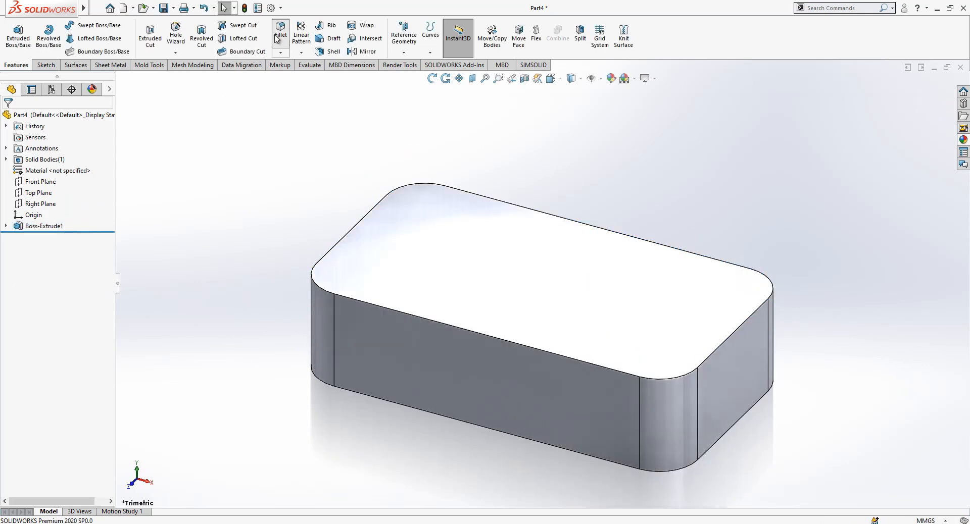
Fillet the block's bottom edge at 7.5 mm
{"action": "left_click", "coordinate": [280, 32]}
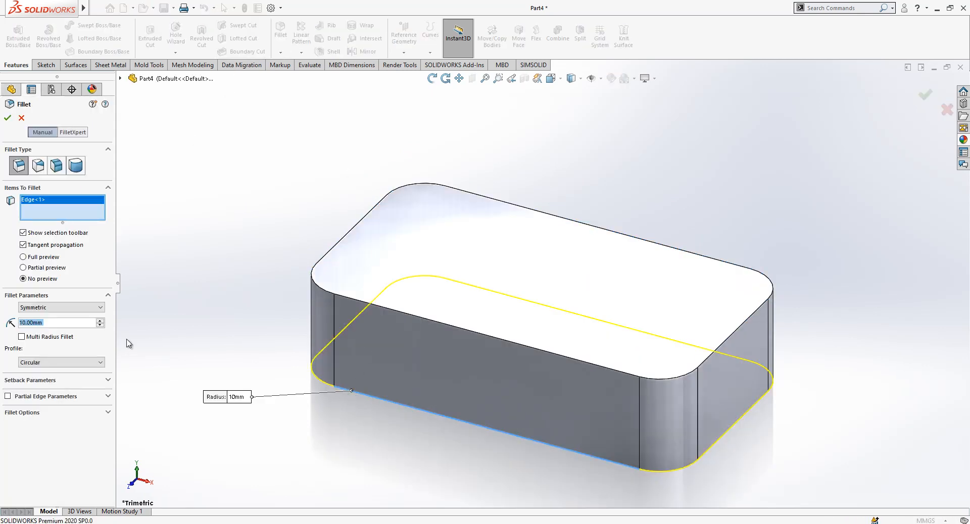
{"action": "left_click", "coordinate": [8, 119]}
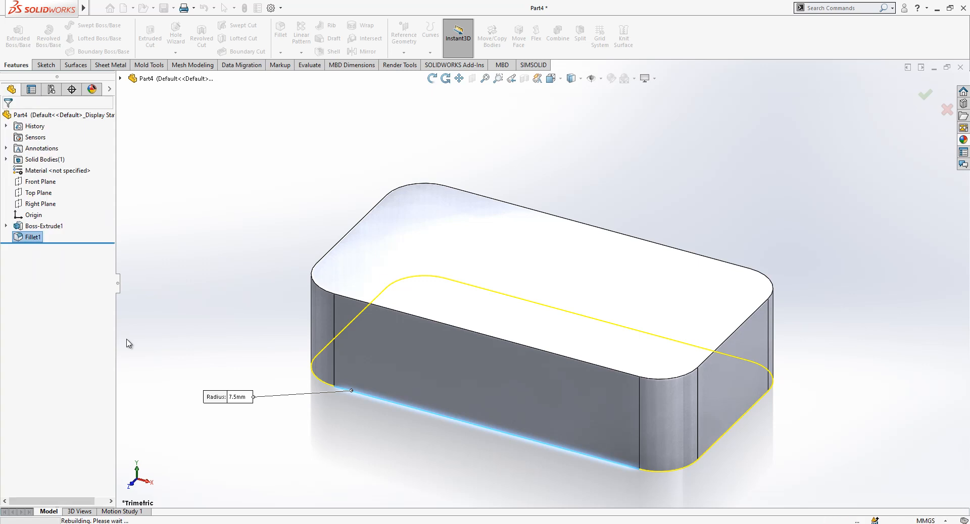
{"action": "left_click", "coordinate": [329, 52]}
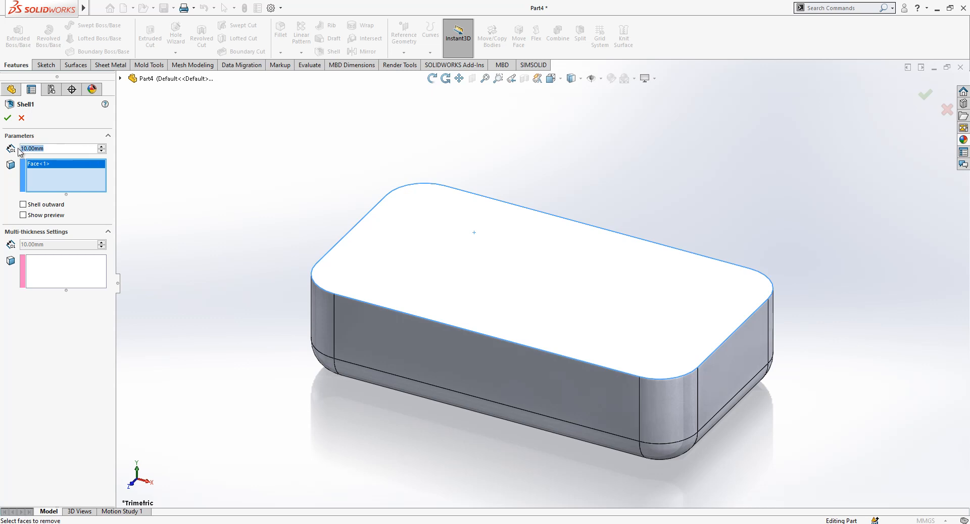
Shell the block with the top face removed, leaving an open-topped tray
{"action": "left_click", "coordinate": [7, 118]}
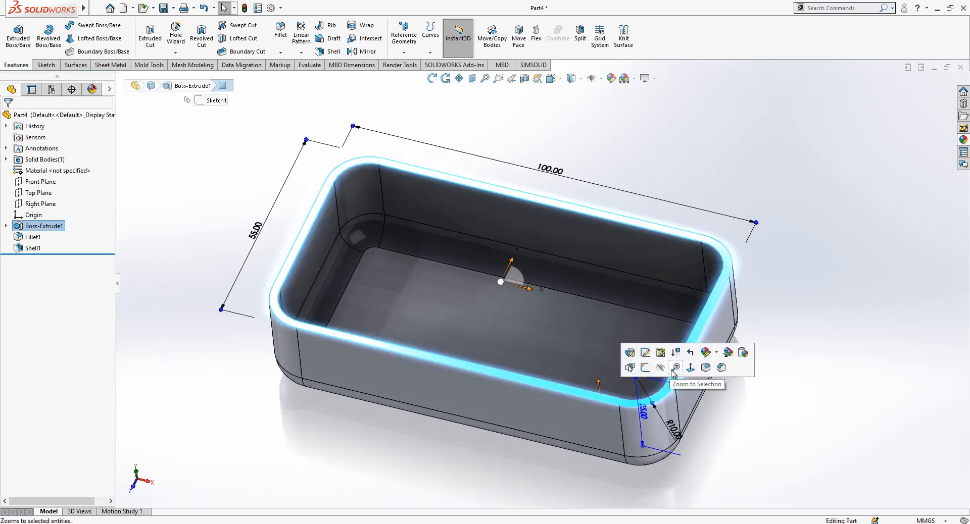
Sketch a rectangle on the front wall head-on and cut it 15 mm deep for the scoop
{"action": "left_click", "coordinate": [690, 368]}
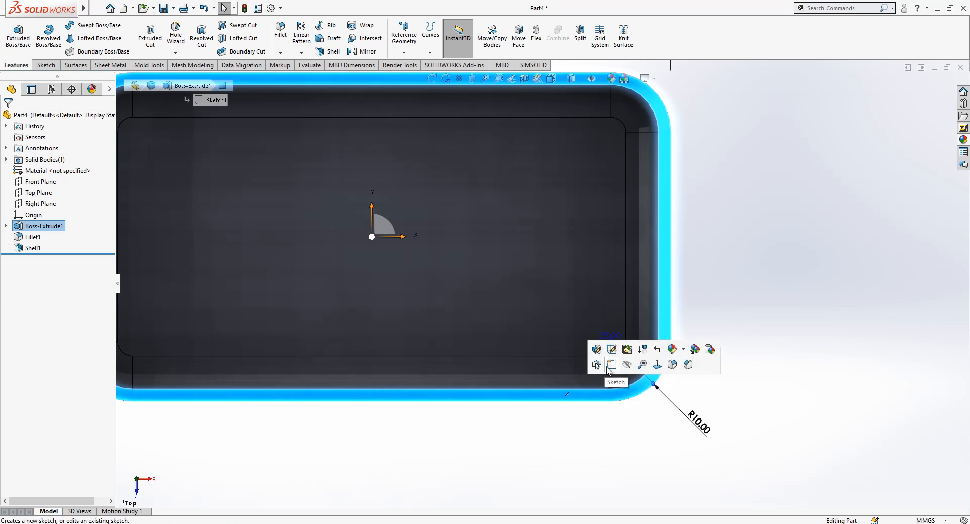
{"action": "left_click", "coordinate": [611, 363]}
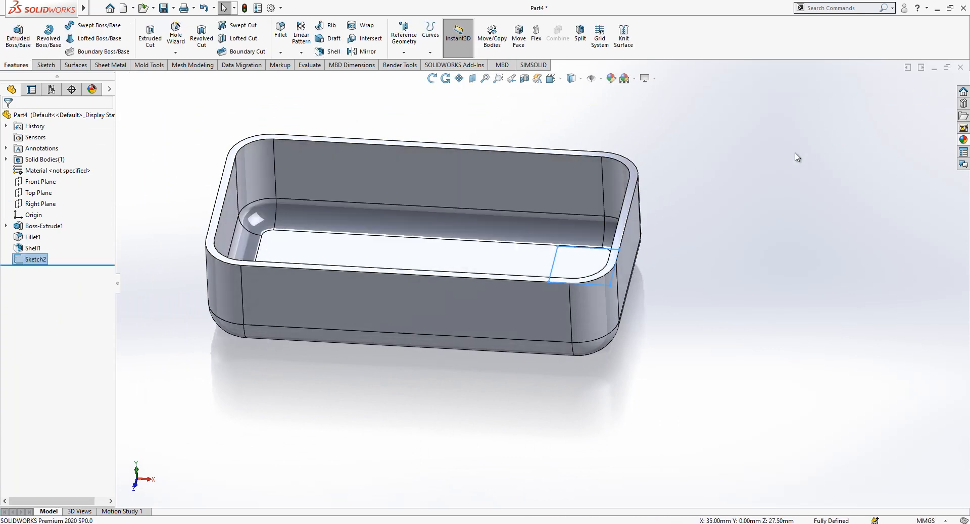
{"action": "left_click", "coordinate": [149, 31]}
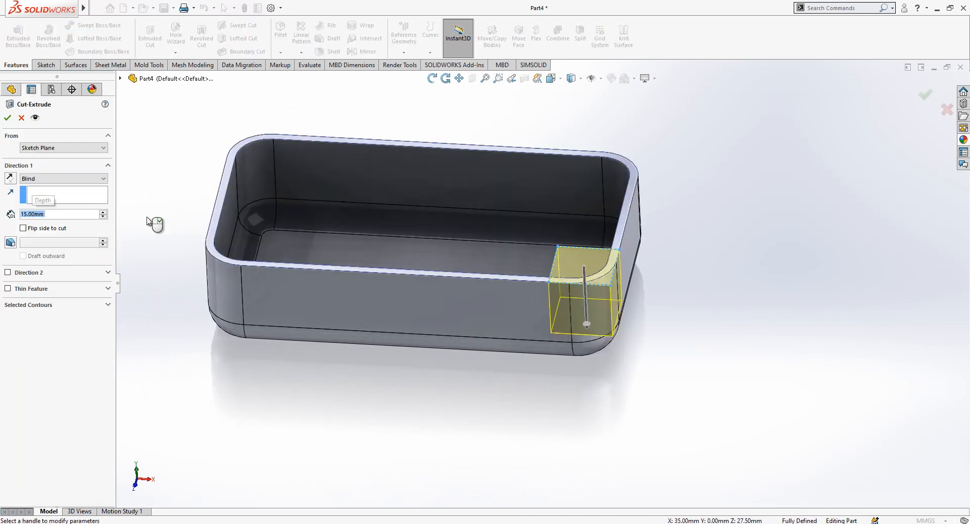
{"action": "left_click", "coordinate": [7, 117]}
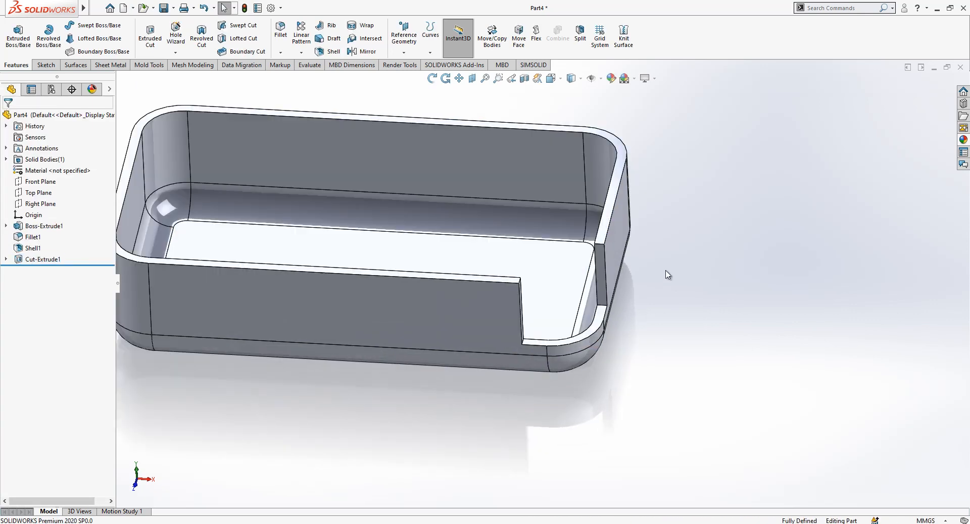
Round the scoop notch edges and corner edges with 7.5 mm and 5 mm fillets
{"action": "left_click", "coordinate": [280, 29]}
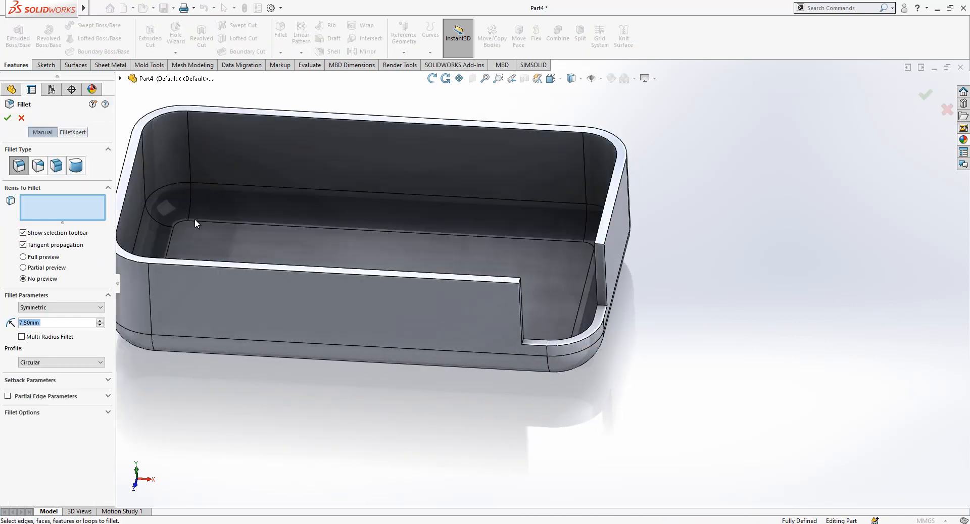
{"action": "mouse_move", "coordinate": [600, 246]}
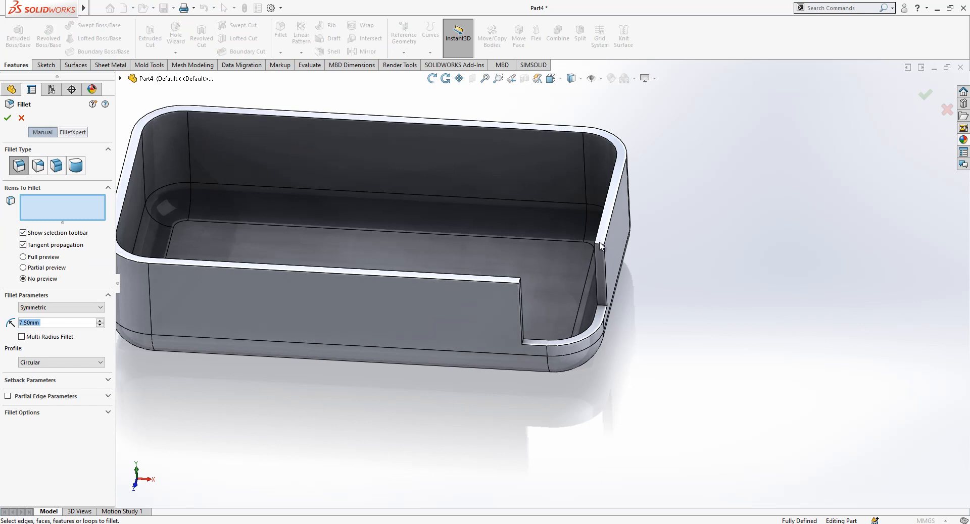
{"action": "left_click", "coordinate": [519, 283]}
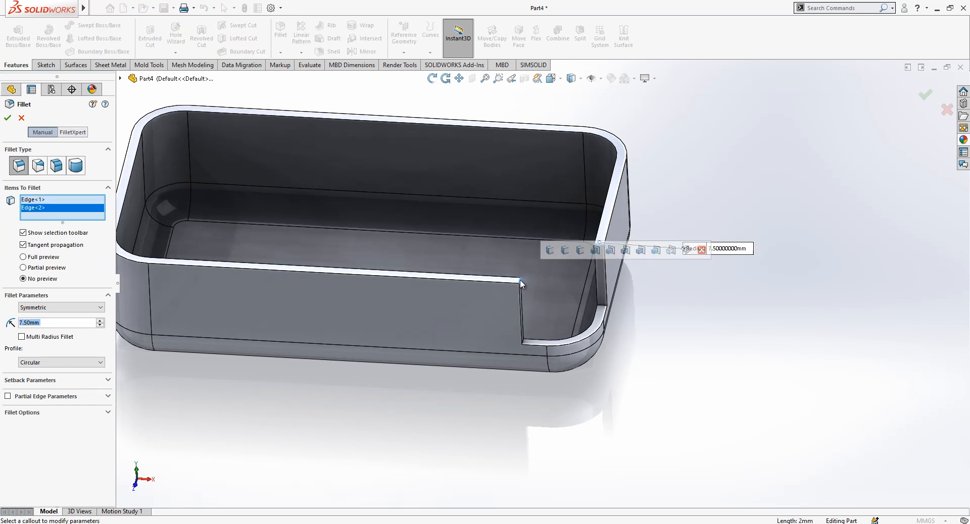
{"action": "left_click", "coordinate": [7, 118]}
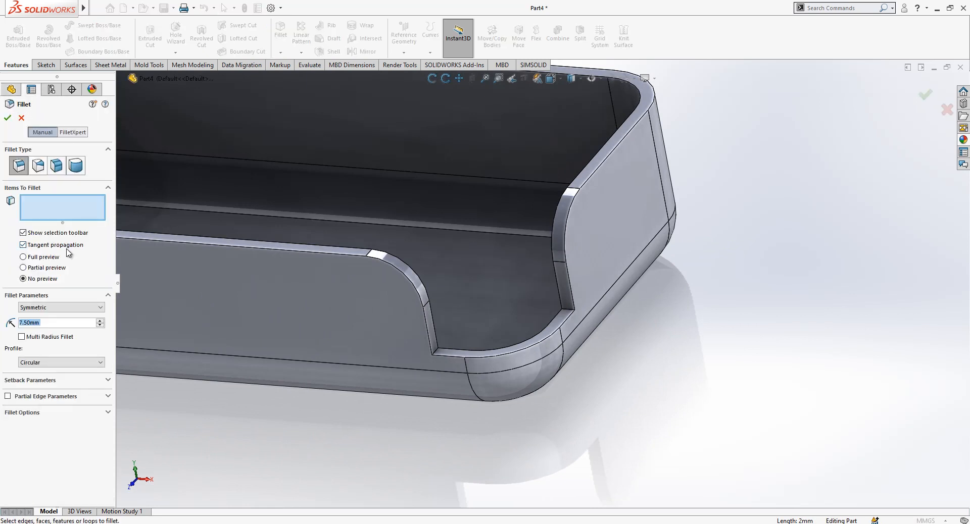
{"action": "left_click", "coordinate": [567, 312]}
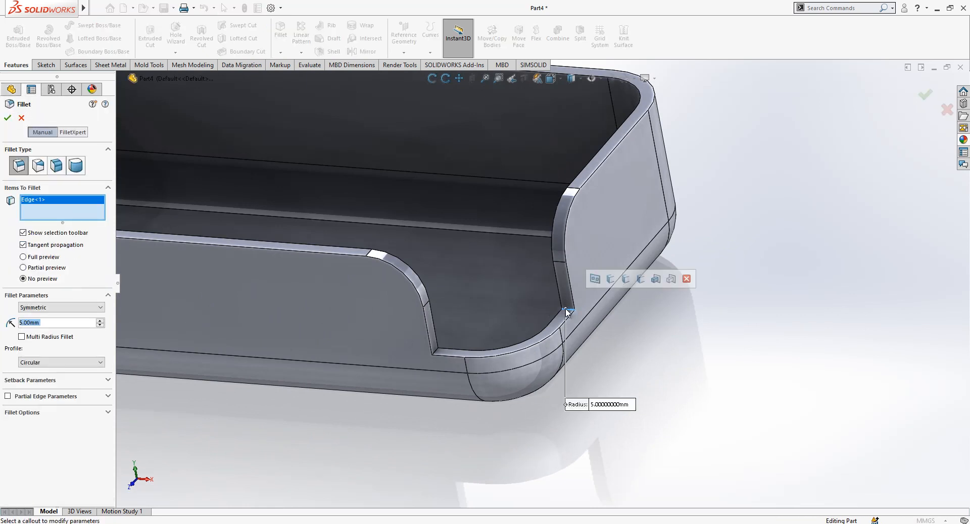
{"action": "left_click", "coordinate": [7, 119]}
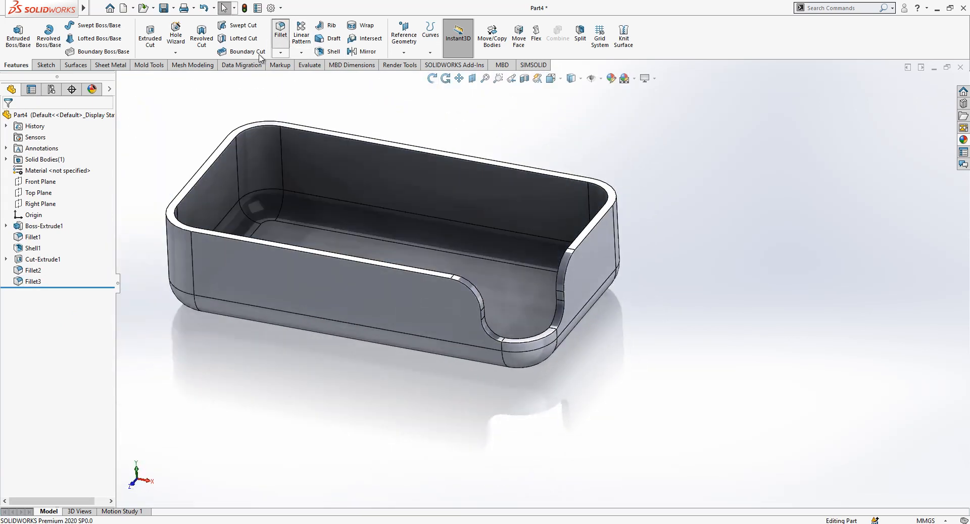
Soften the tray's top rim edges with a 0.75 mm fillet
{"action": "left_click", "coordinate": [280, 31]}
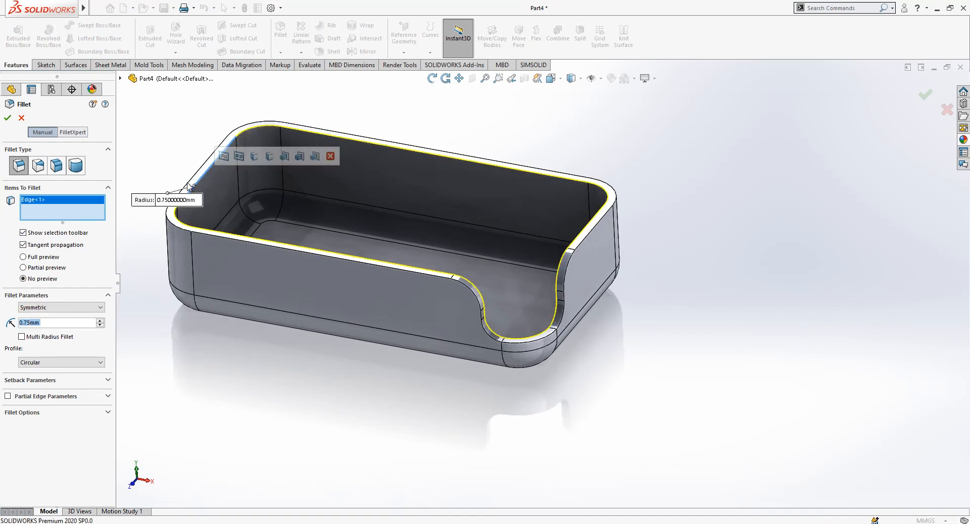
{"action": "left_click", "coordinate": [7, 118]}
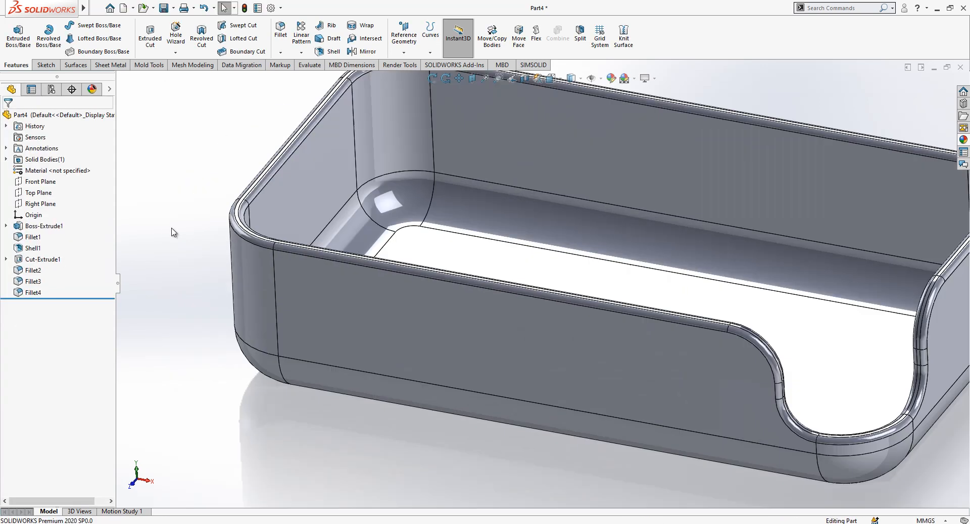
Begin a top-face sketch with vertical and horizontal centerlines from the origin to the walls
{"action": "left_click", "coordinate": [41, 226]}
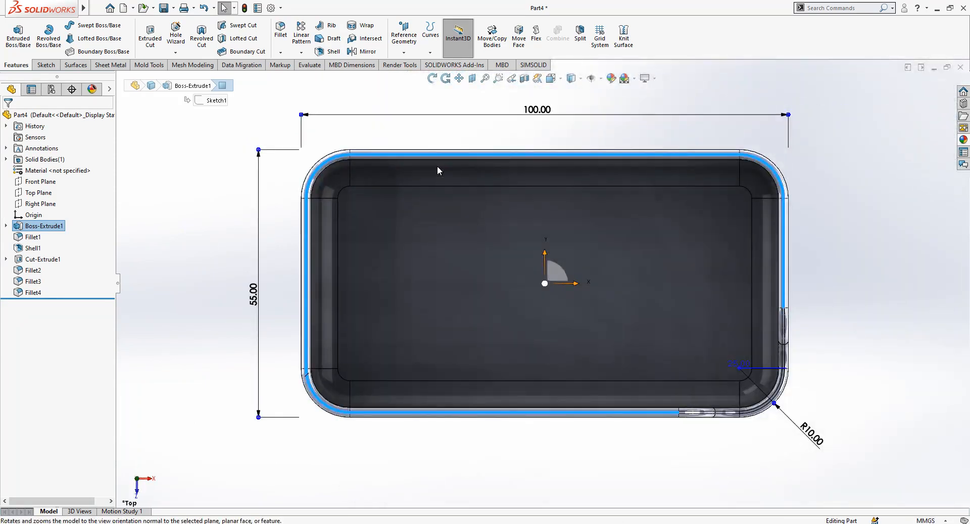
{"action": "left_click", "coordinate": [44, 64]}
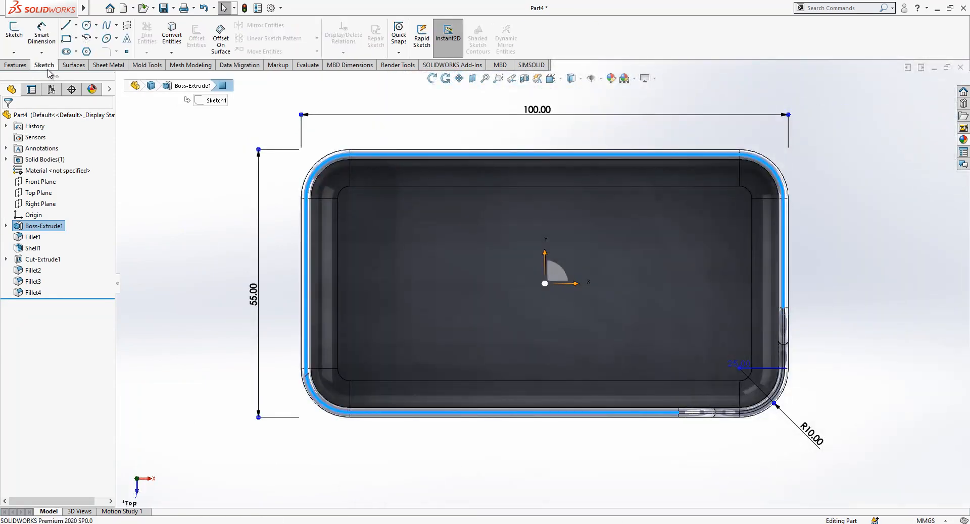
{"action": "left_click", "coordinate": [13, 30]}
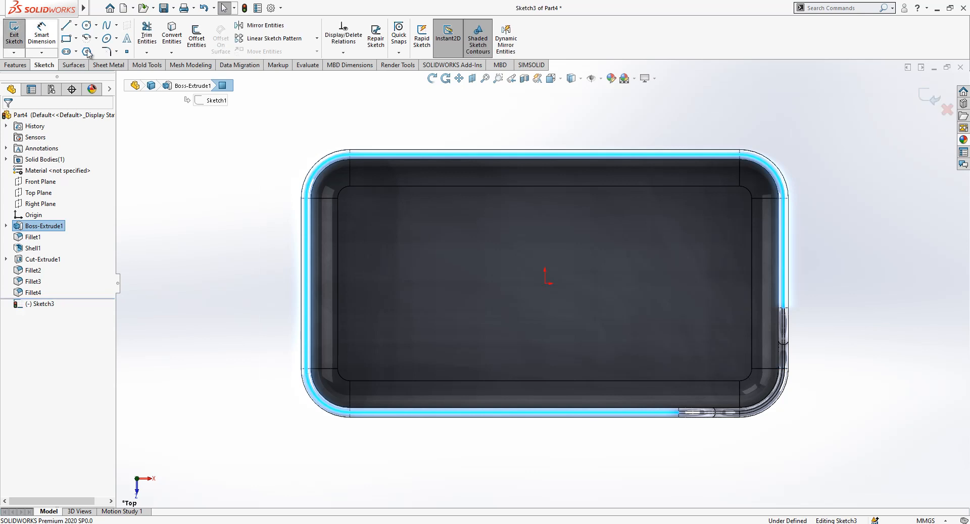
{"action": "left_click", "coordinate": [67, 24]}
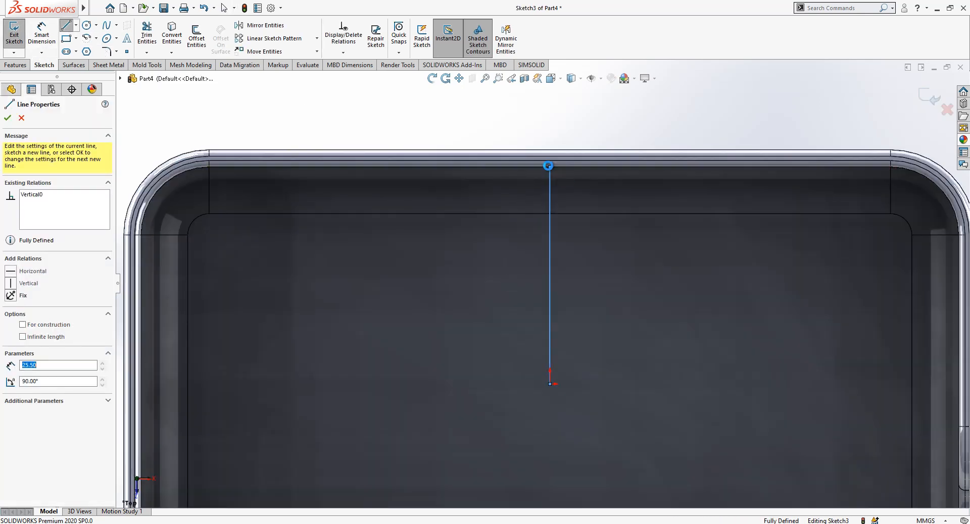
{"action": "left_click", "coordinate": [7, 117]}
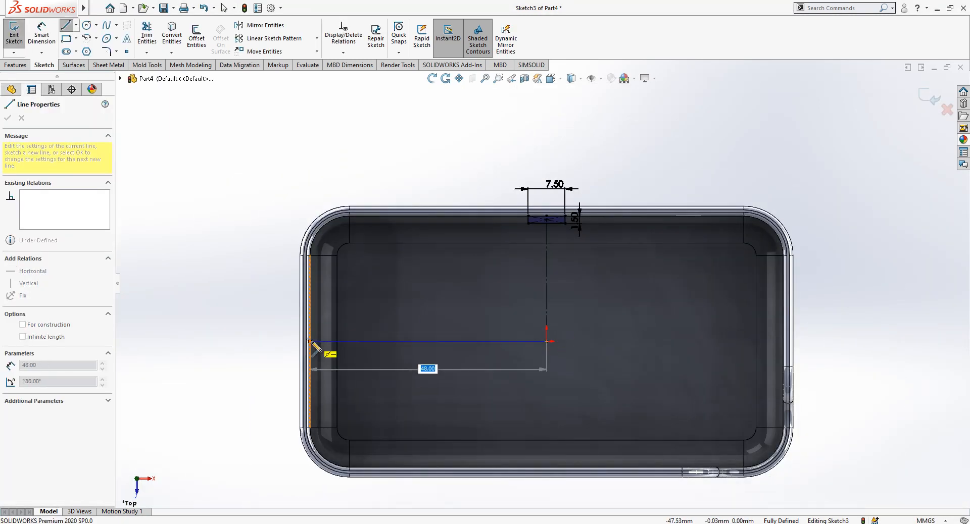
{"action": "left_click", "coordinate": [7, 118]}
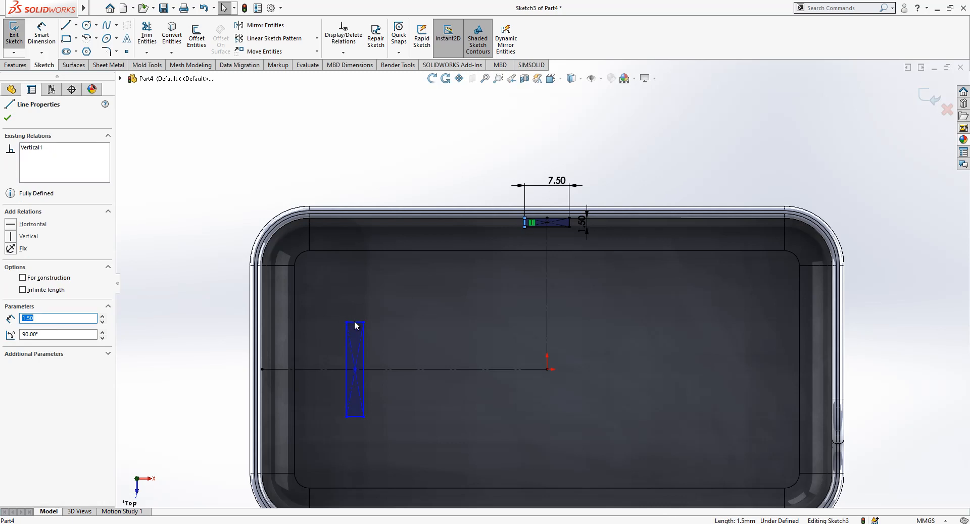
Make the 7.50 × 1.50 wall rectangles equal and attach the left one to the centerline end
{"action": "left_click", "coordinate": [354, 325]}
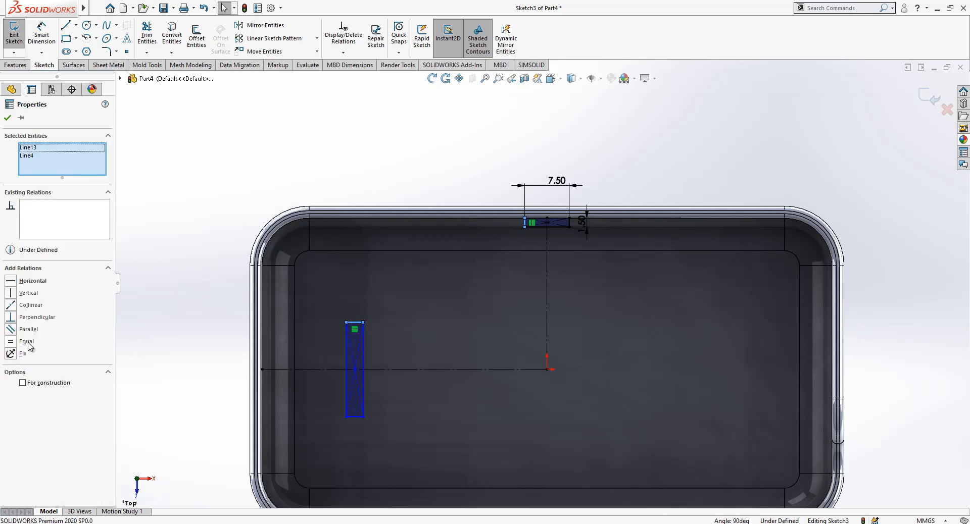
{"action": "left_click", "coordinate": [7, 118]}
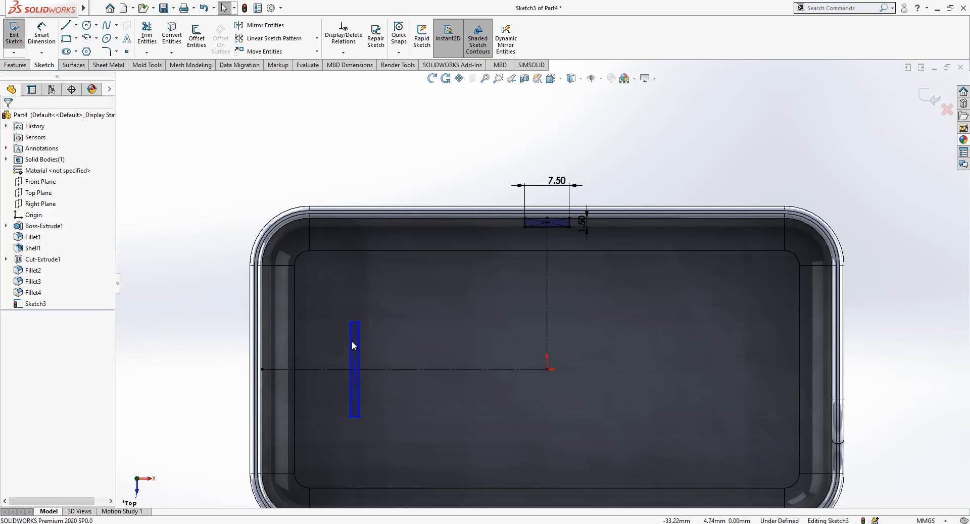
{"action": "left_click", "coordinate": [354, 367]}
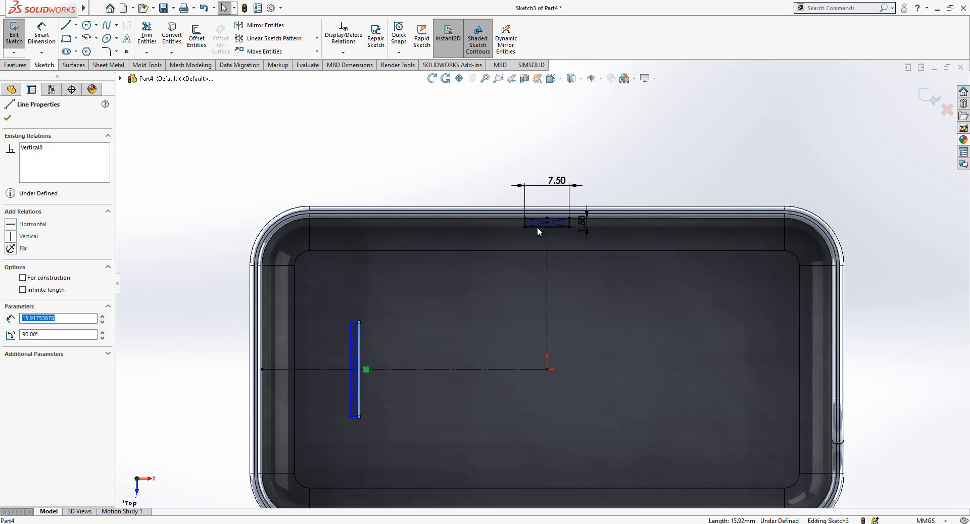
{"action": "left_click", "coordinate": [7, 117]}
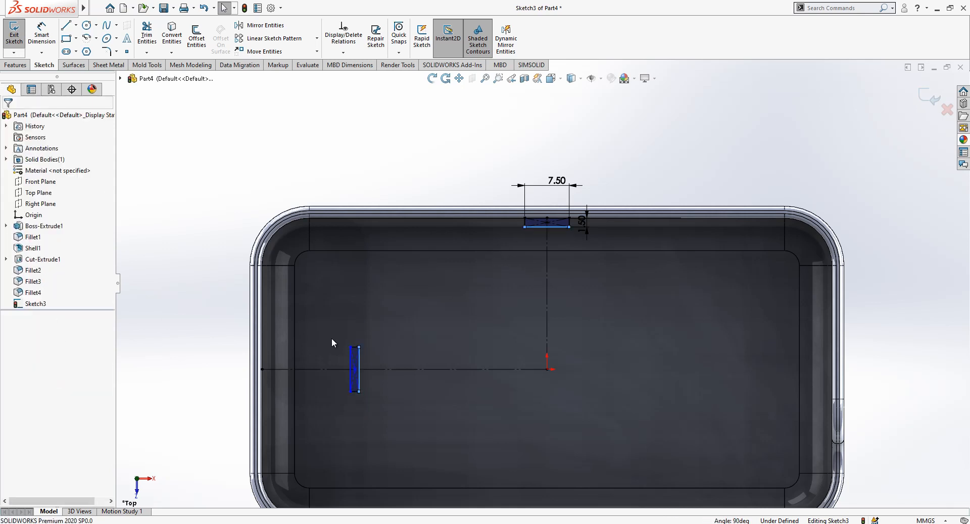
{"action": "left_click", "coordinate": [356, 370]}
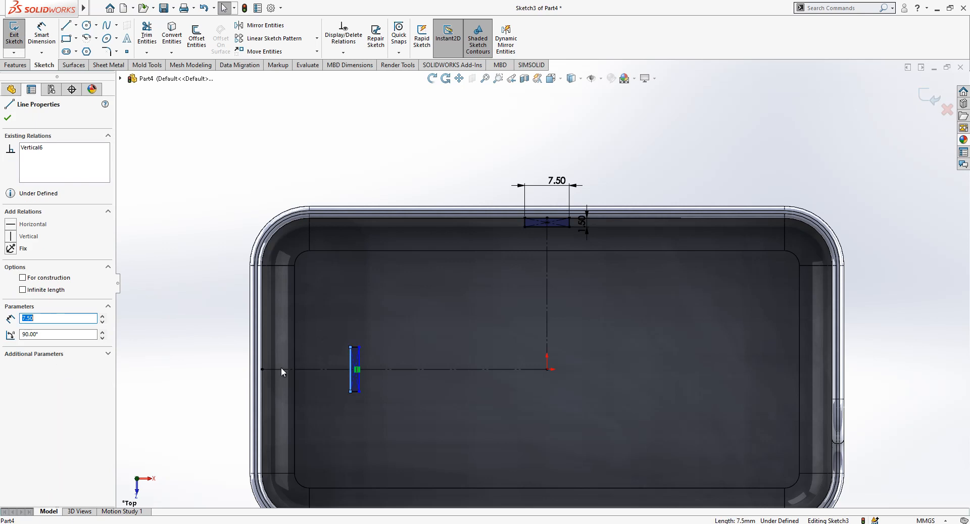
{"action": "left_click", "coordinate": [261, 371]}
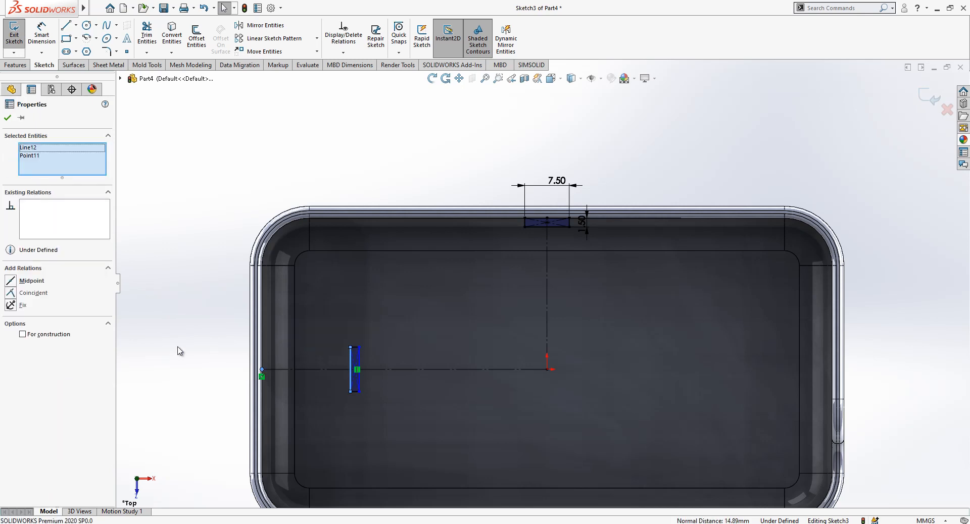
{"action": "left_click", "coordinate": [33, 292]}
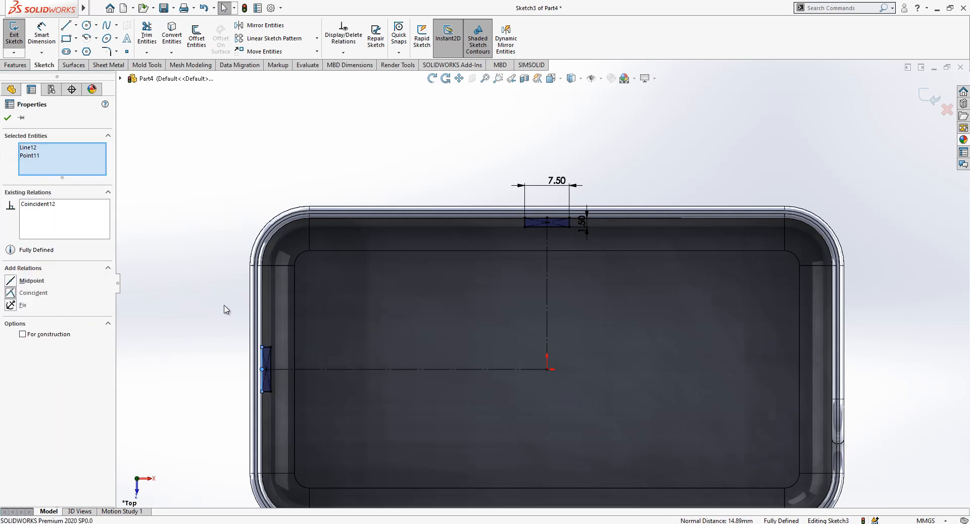
Mirror the top rectangle to the bottom wall and the left rectangle to the right wall
{"action": "left_click", "coordinate": [7, 117]}
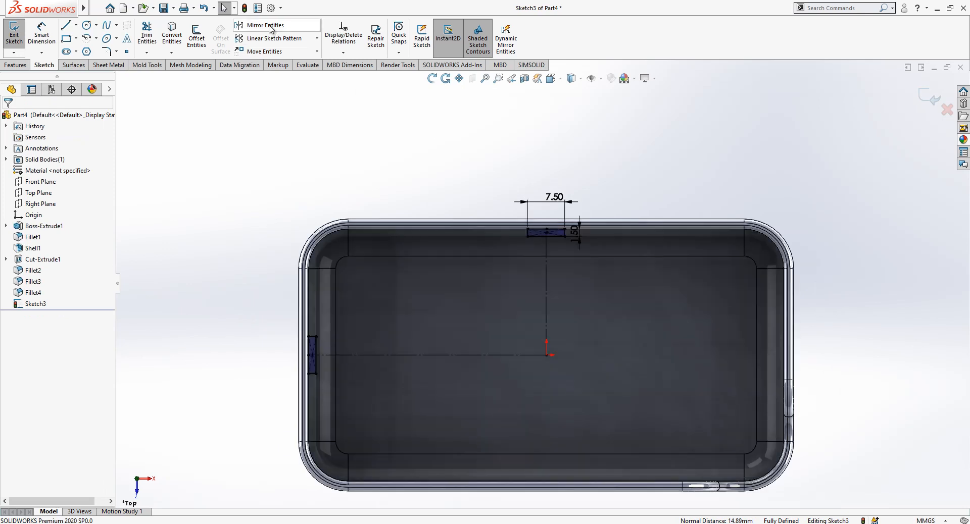
{"action": "left_click", "coordinate": [265, 24]}
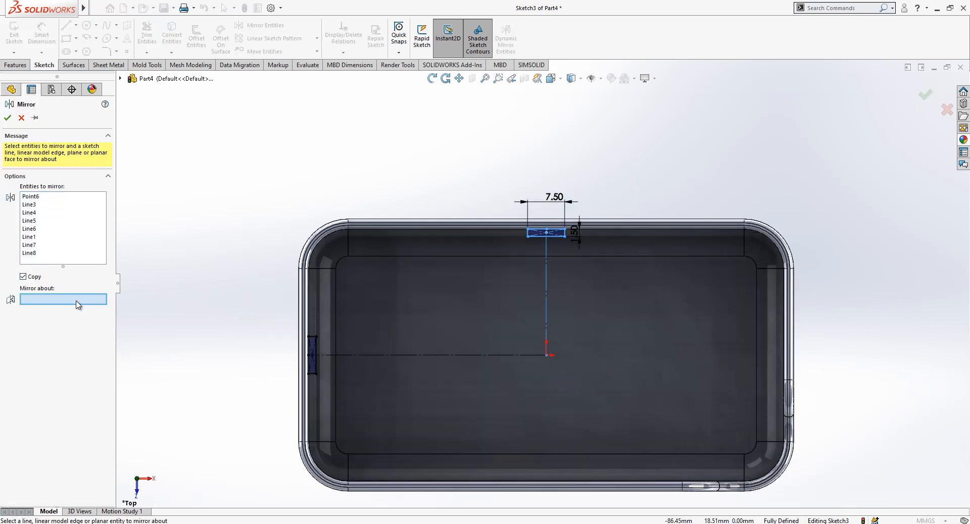
{"action": "left_click", "coordinate": [8, 118]}
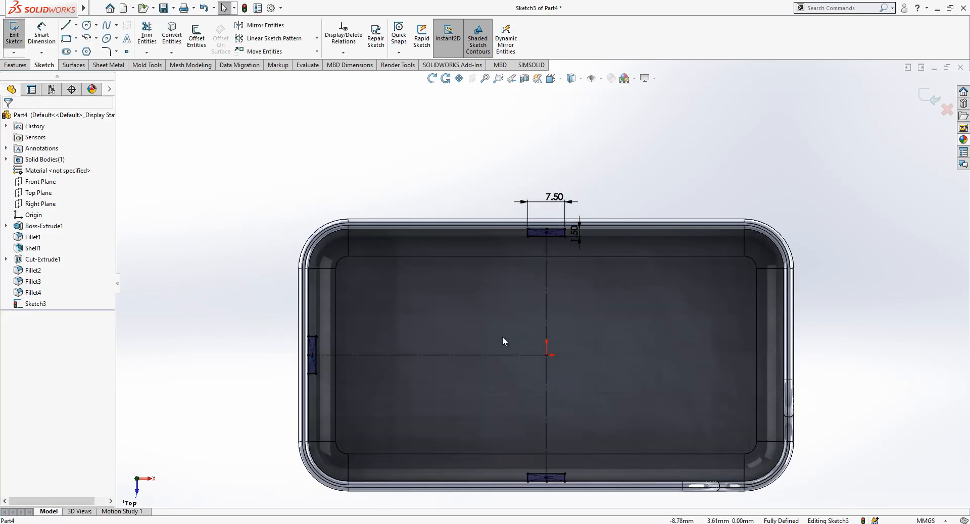
{"action": "left_click", "coordinate": [263, 25]}
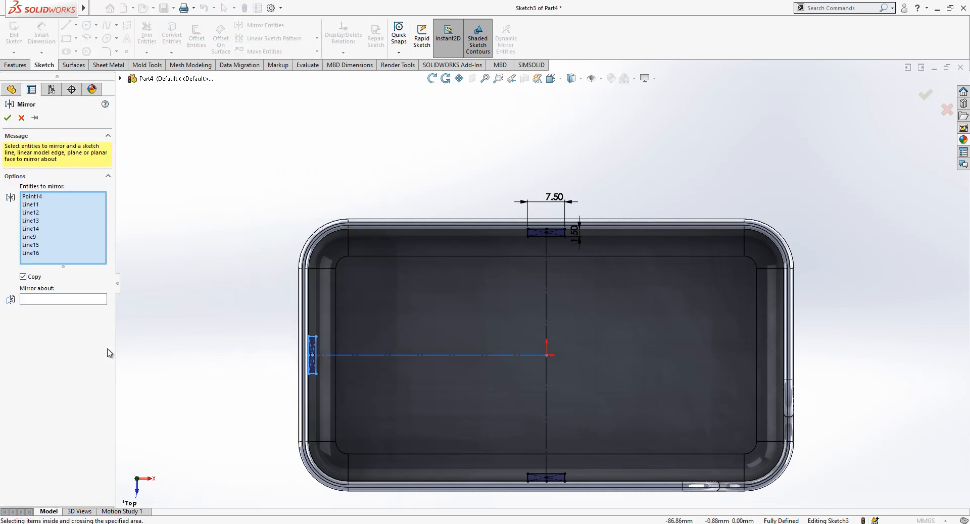
{"action": "left_click", "coordinate": [63, 299]}
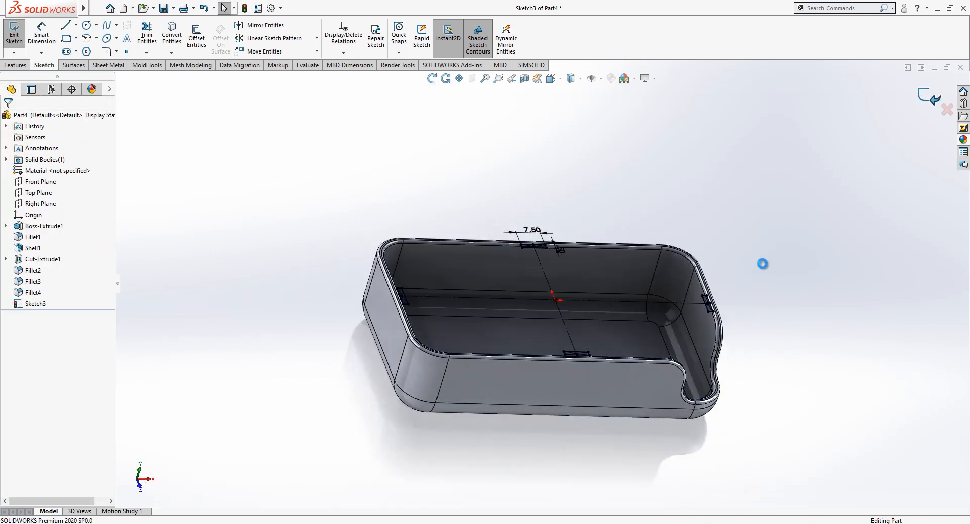
Extrude the four rectangles 1.50 mm Blind from a 4 mm offset as wall tabs
{"action": "left_click", "coordinate": [13, 32]}
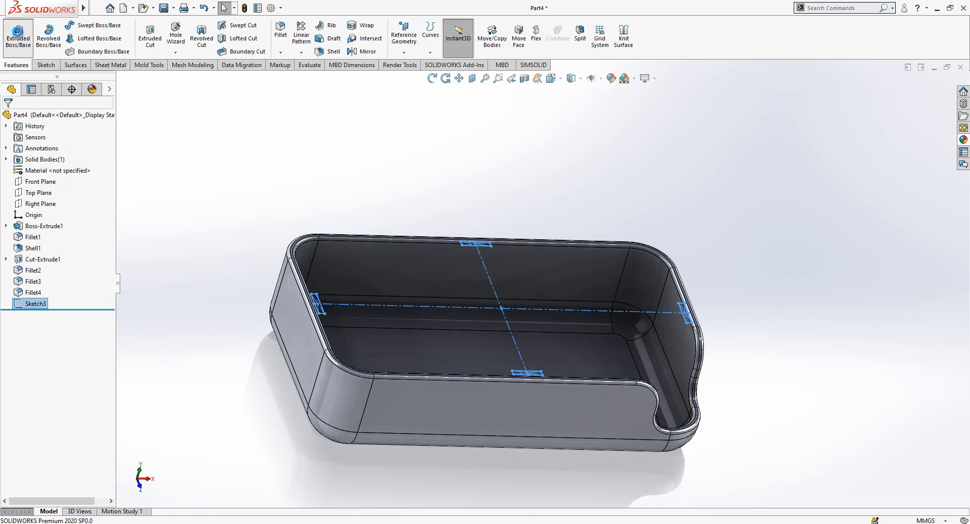
{"action": "left_click", "coordinate": [17, 35]}
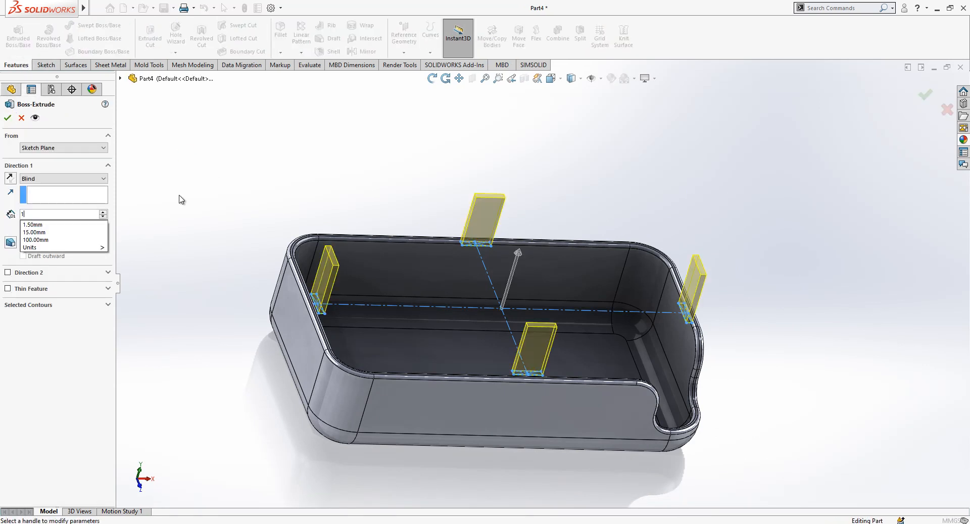
{"action": "left_click", "coordinate": [32, 232]}
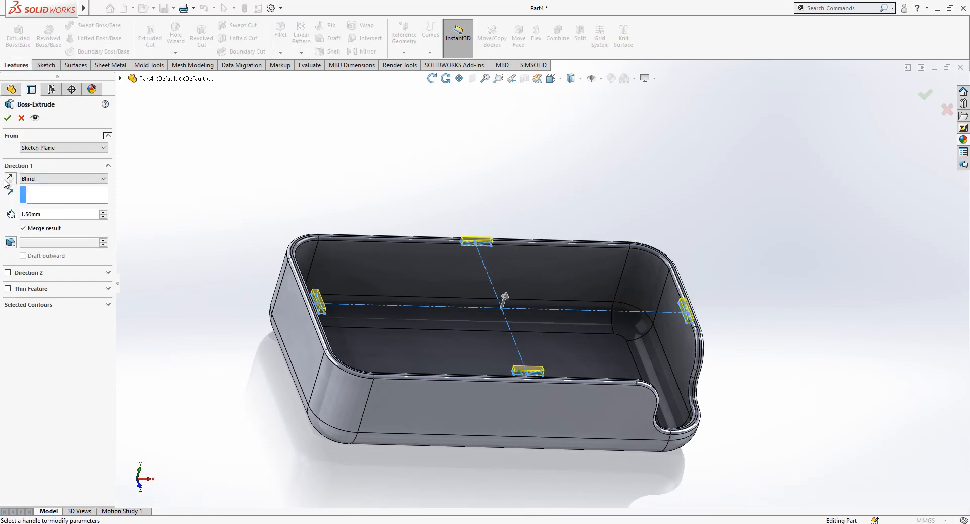
{"action": "left_click", "coordinate": [103, 147]}
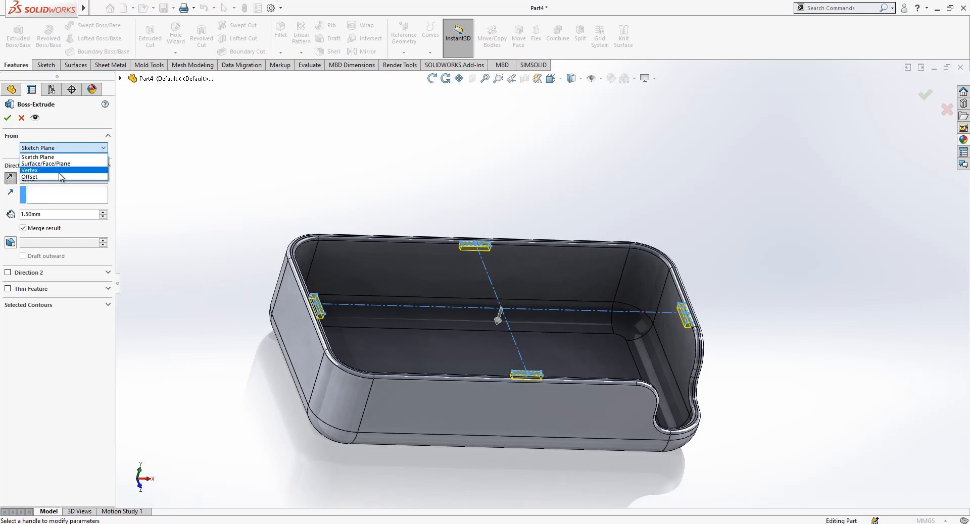
{"action": "left_click", "coordinate": [29, 177]}
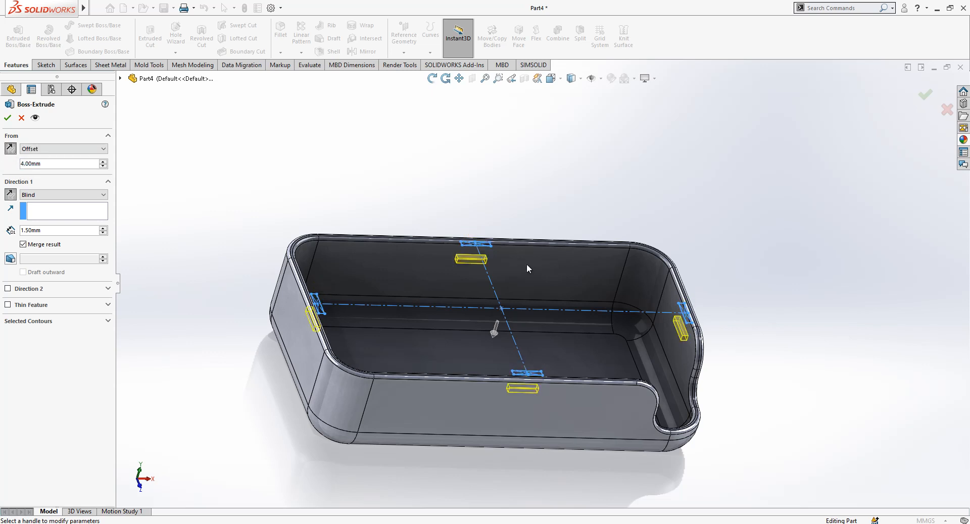
{"action": "left_click", "coordinate": [7, 117]}
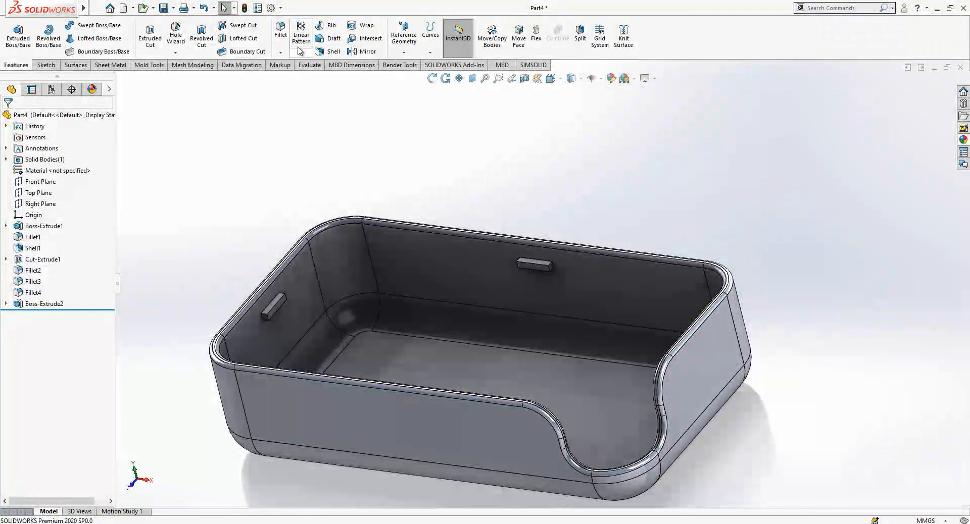
Apply a 0.50 mm fillet to the edges of the back, side and front tabs
{"action": "left_click", "coordinate": [280, 32]}
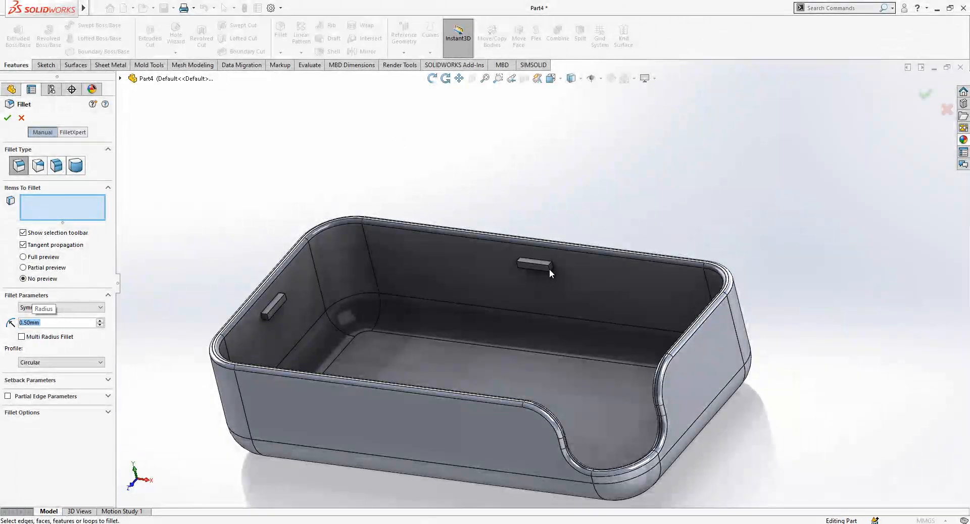
{"action": "left_click", "coordinate": [539, 263]}
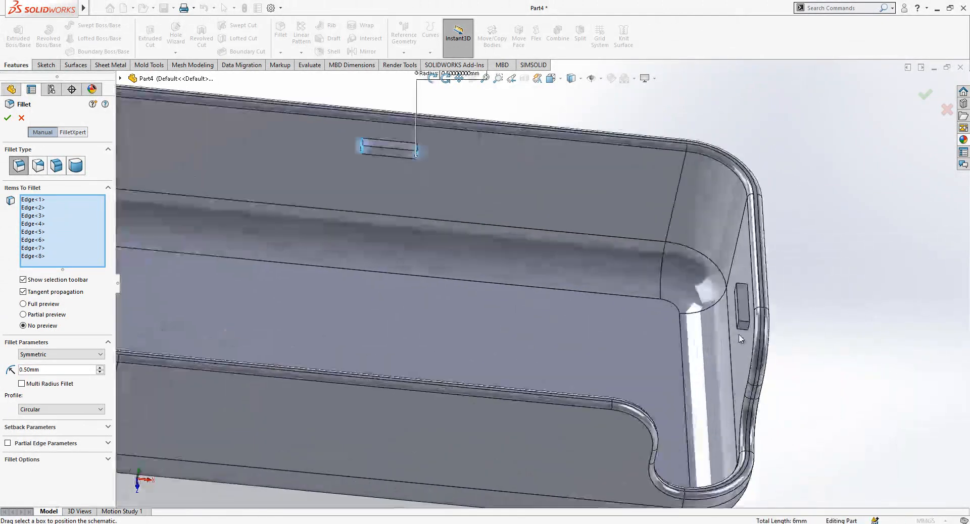
{"action": "left_click", "coordinate": [741, 306]}
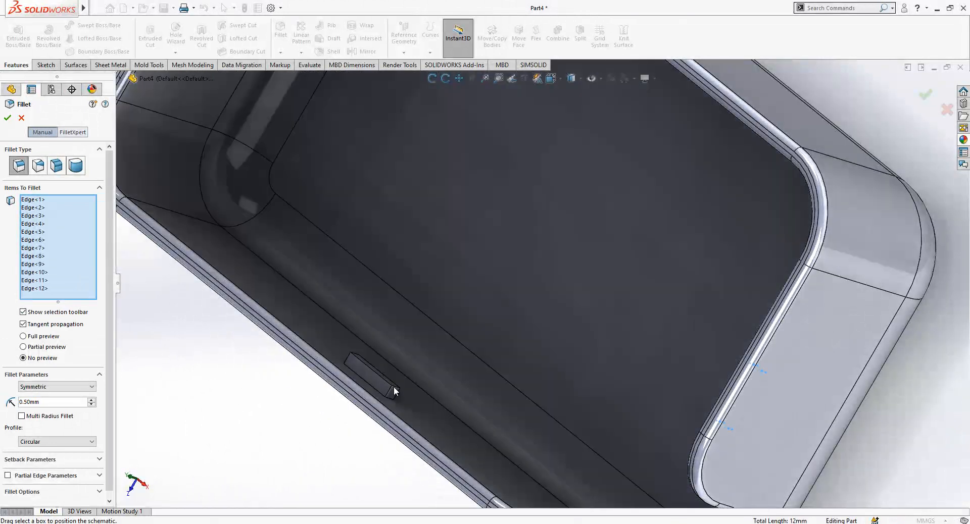
{"action": "left_click", "coordinate": [371, 377]}
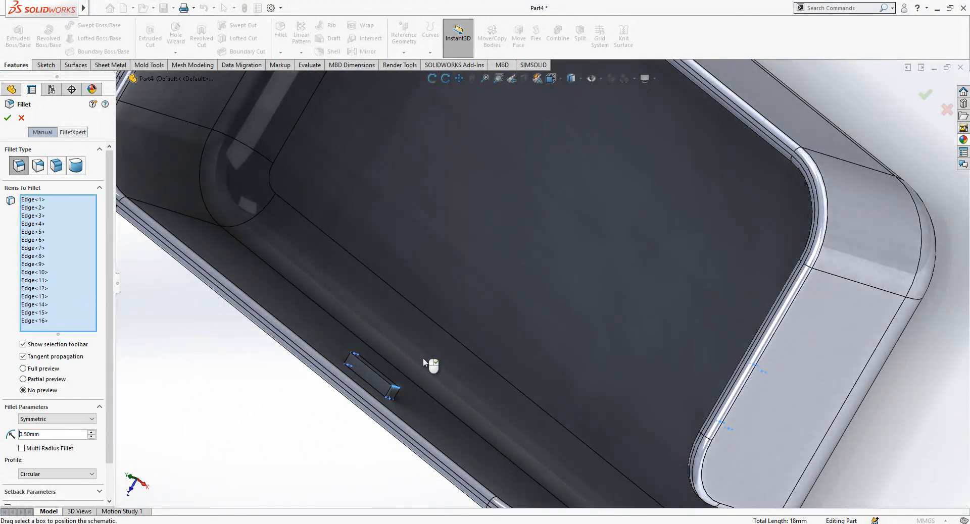
{"action": "left_click", "coordinate": [7, 118]}
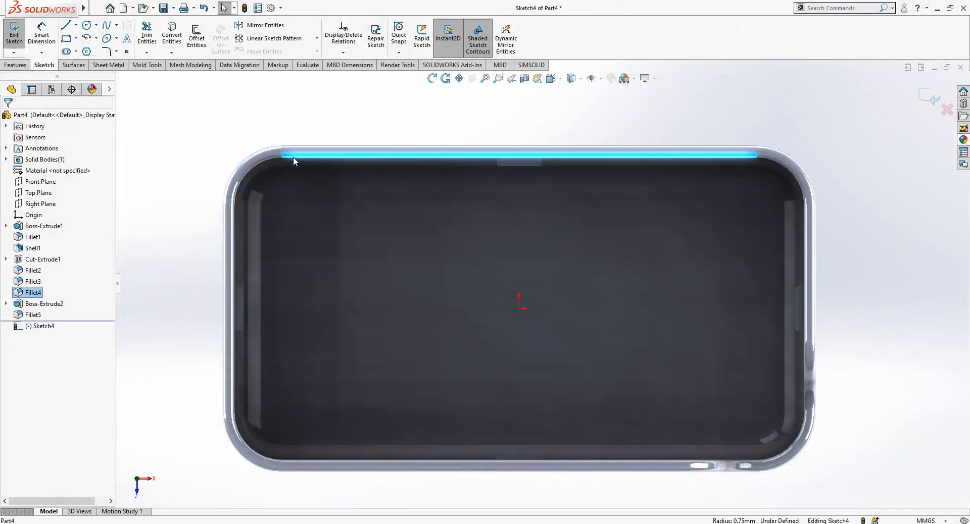
Select the whole inner rim edge chain via Select Tangency on the inner top edge
{"action": "right_click", "coordinate": [294, 161]}
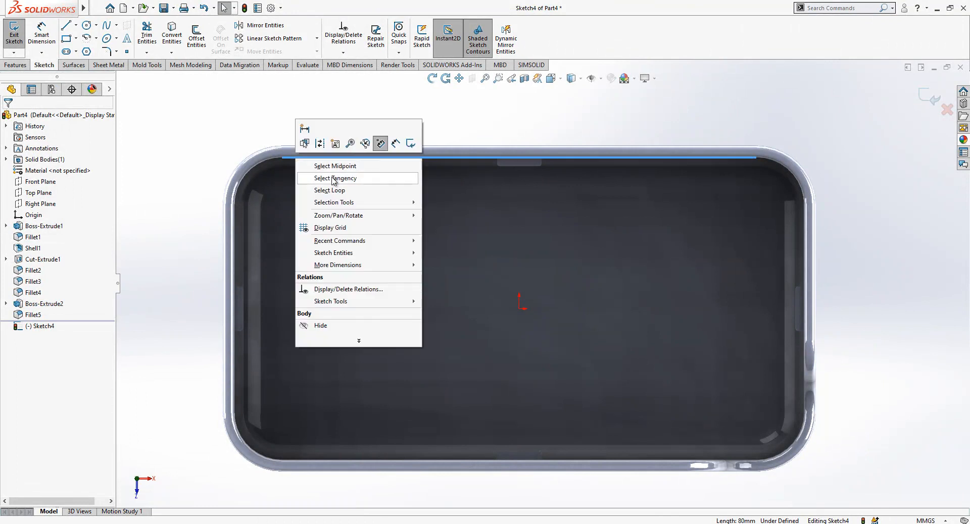
{"action": "left_click", "coordinate": [335, 178]}
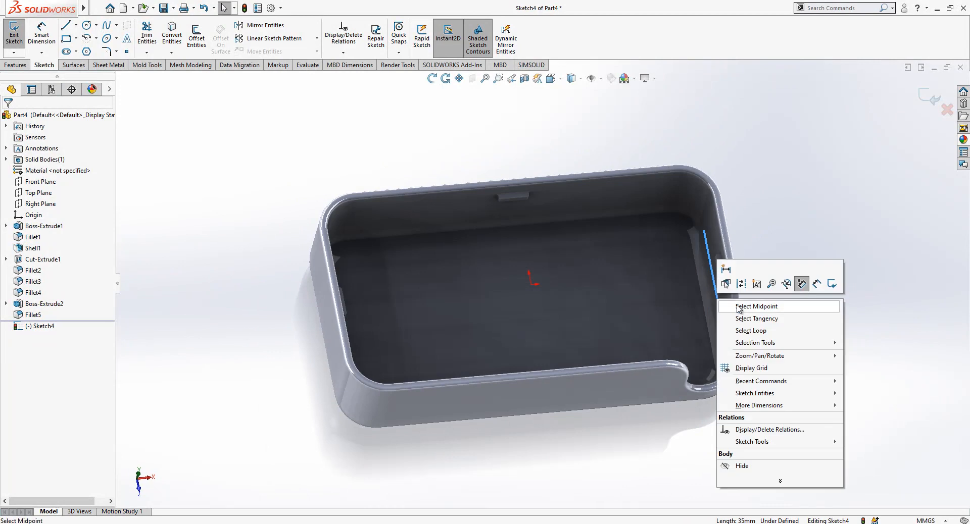
{"action": "mouse_move", "coordinate": [760, 318]}
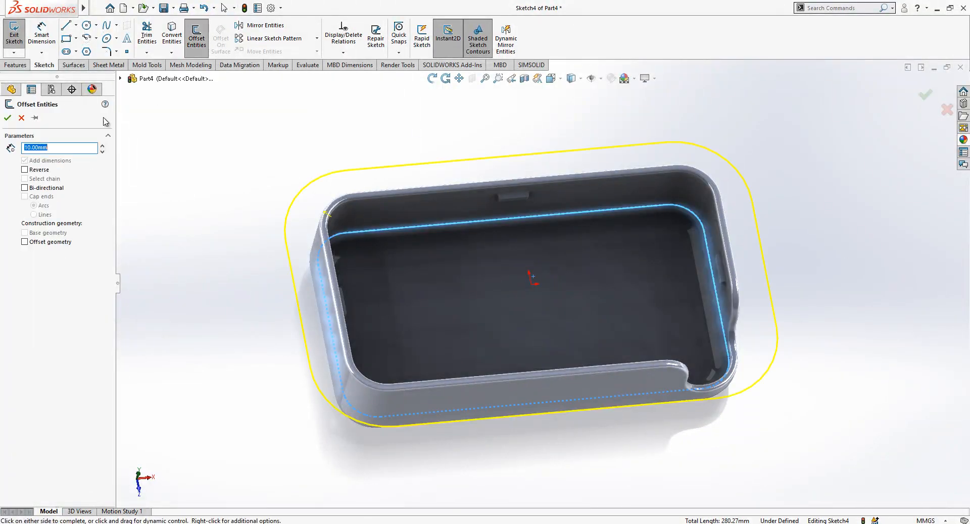
Offset the inner rim outline 0.5 mm inward and finish the fully defined sketch
{"action": "type", "text": "0.5"}
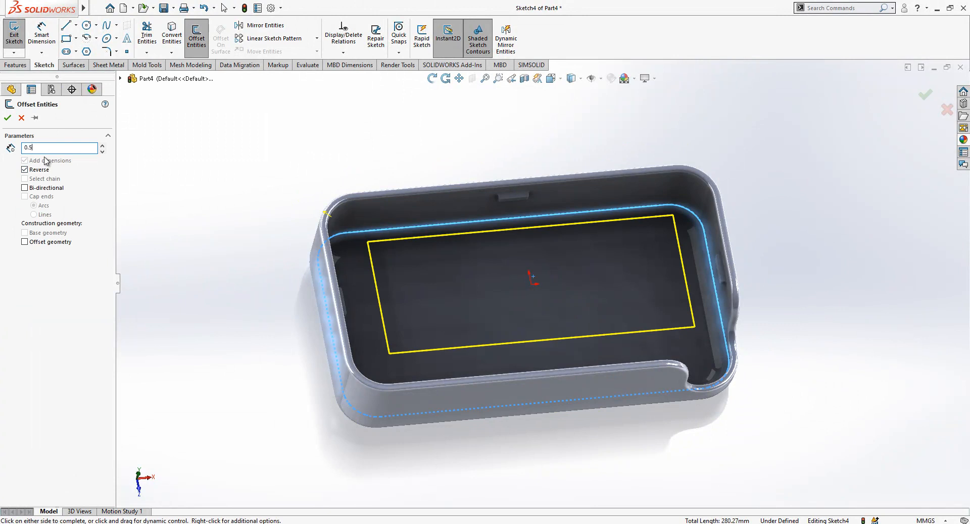
{"action": "left_click", "coordinate": [7, 117]}
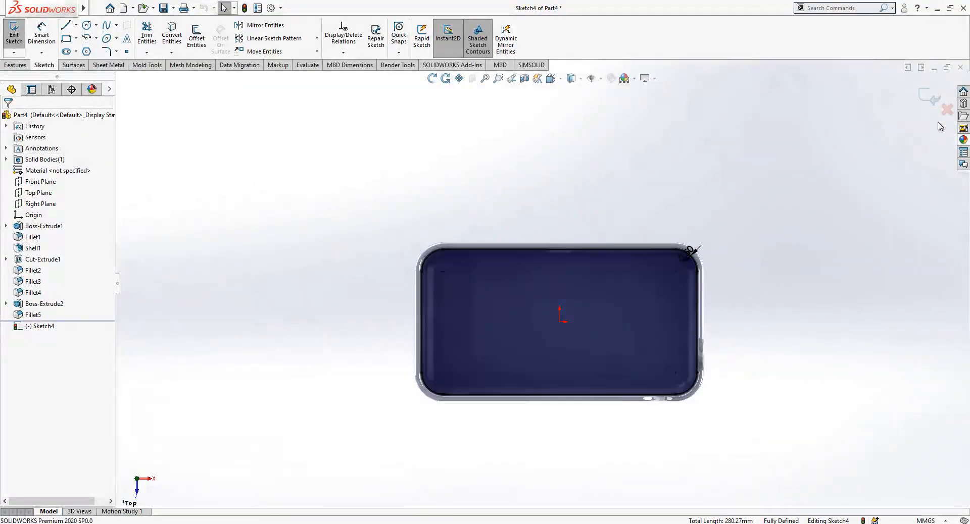
{"action": "left_click", "coordinate": [13, 31]}
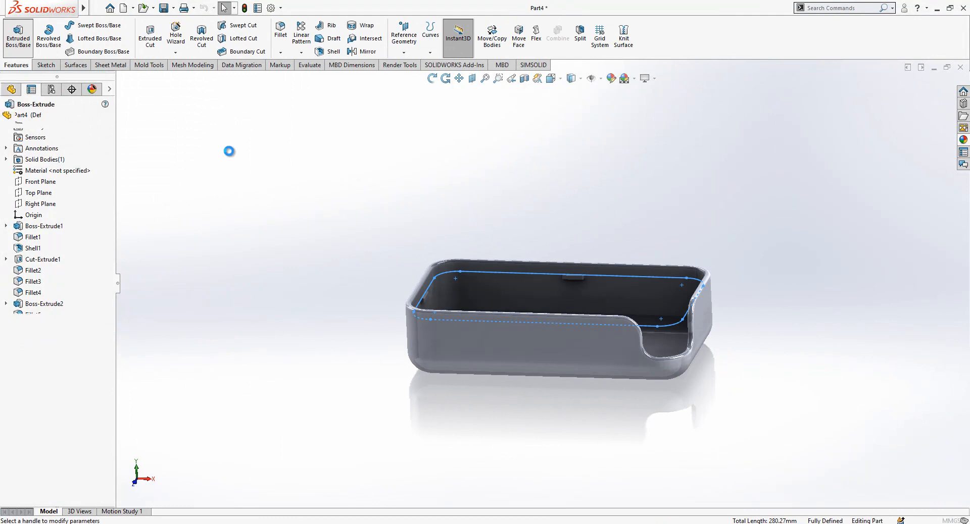
Boss-extrude the offset outline 2 mm as a separate plate body and show its dimensions
{"action": "left_click", "coordinate": [17, 38]}
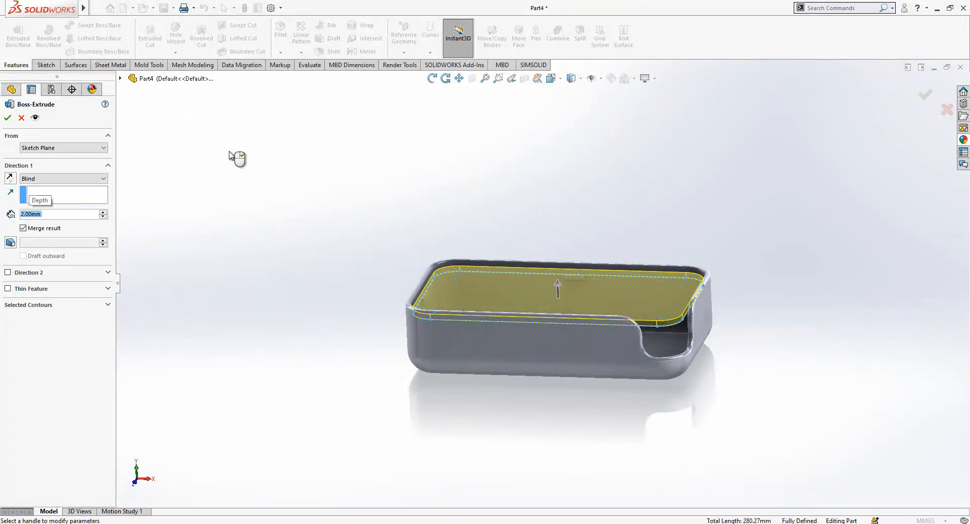
{"action": "left_click", "coordinate": [7, 118]}
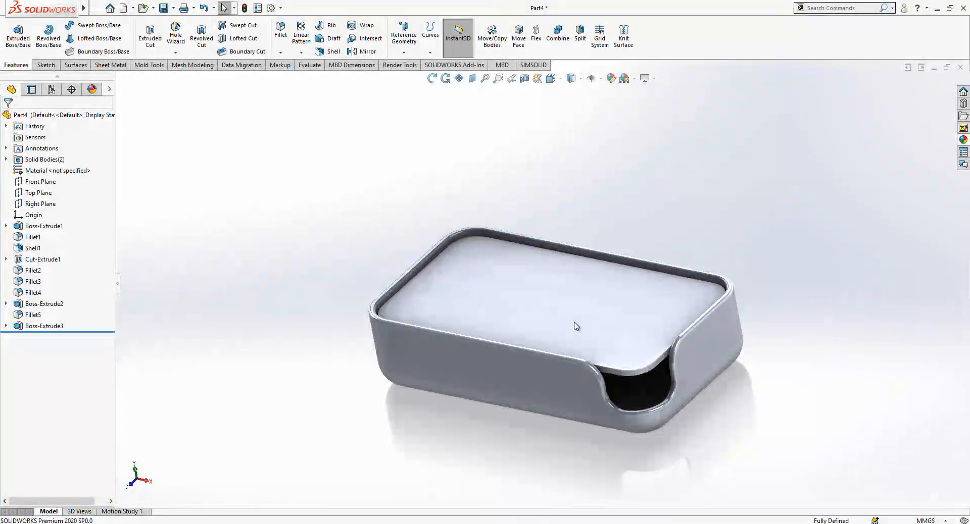
{"action": "left_click", "coordinate": [43, 304]}
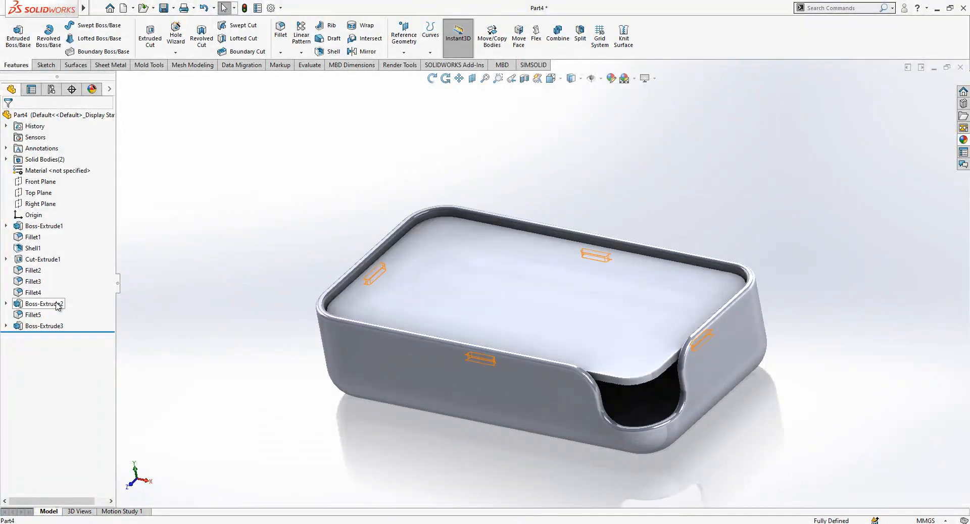
{"action": "double_click", "coordinate": [44, 304]}
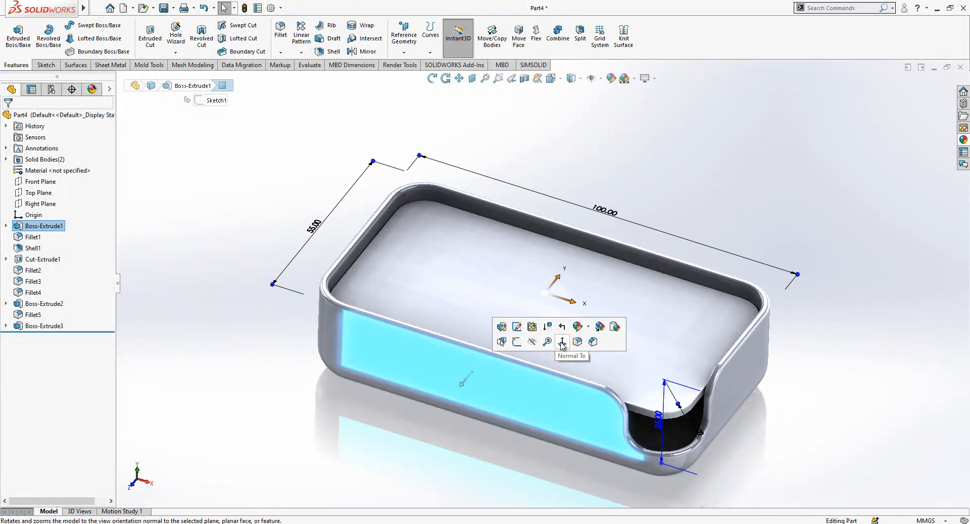
On the plate face, sketch a centerline from the origin and an 8 mm six-sided polygon
{"action": "left_click", "coordinate": [562, 342]}
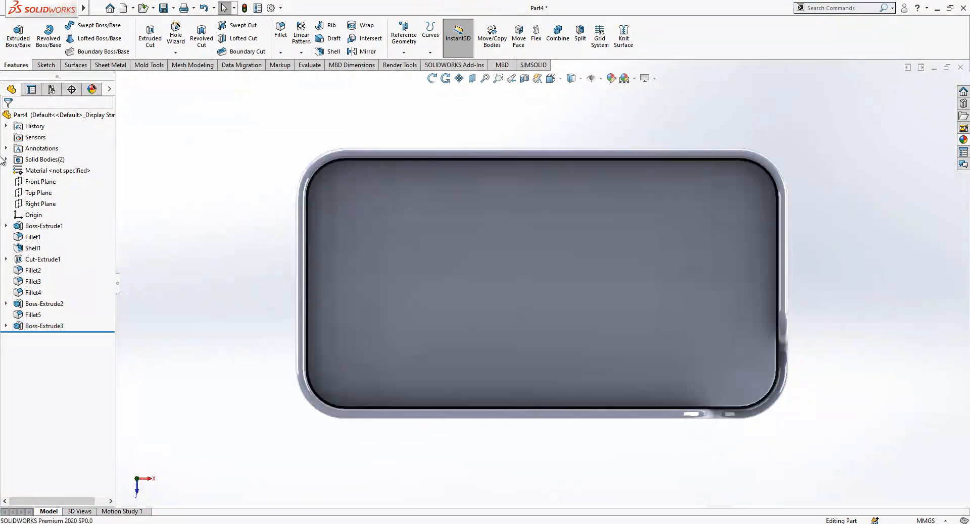
{"action": "left_click", "coordinate": [41, 160]}
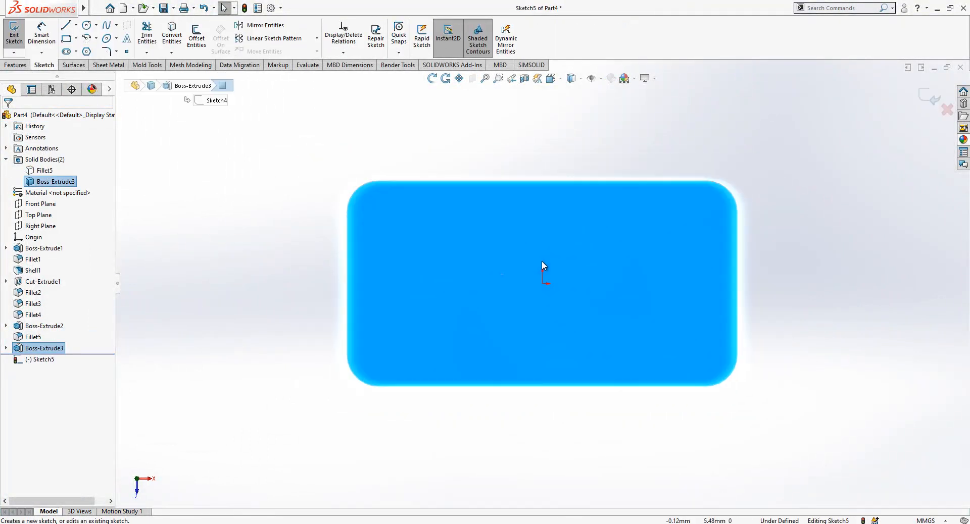
{"action": "left_click", "coordinate": [65, 24]}
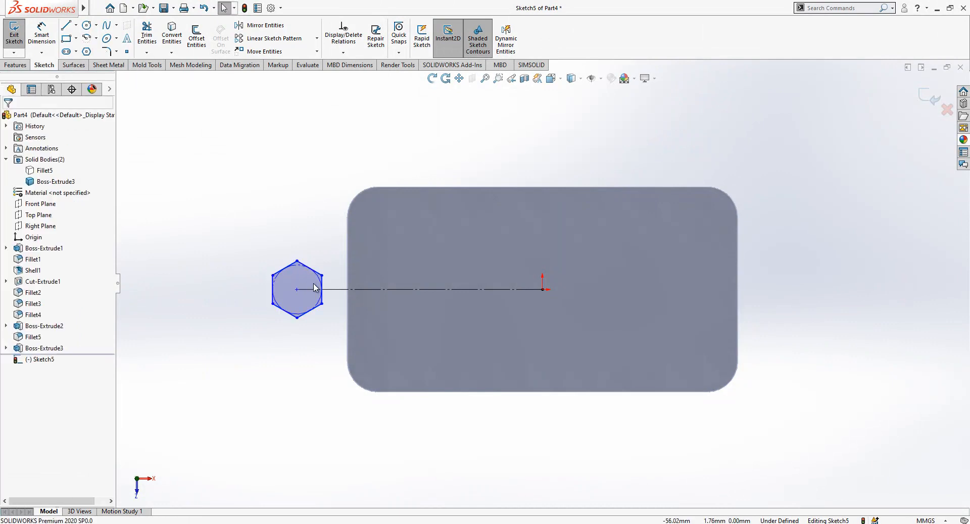
{"action": "left_click", "coordinate": [296, 289]}
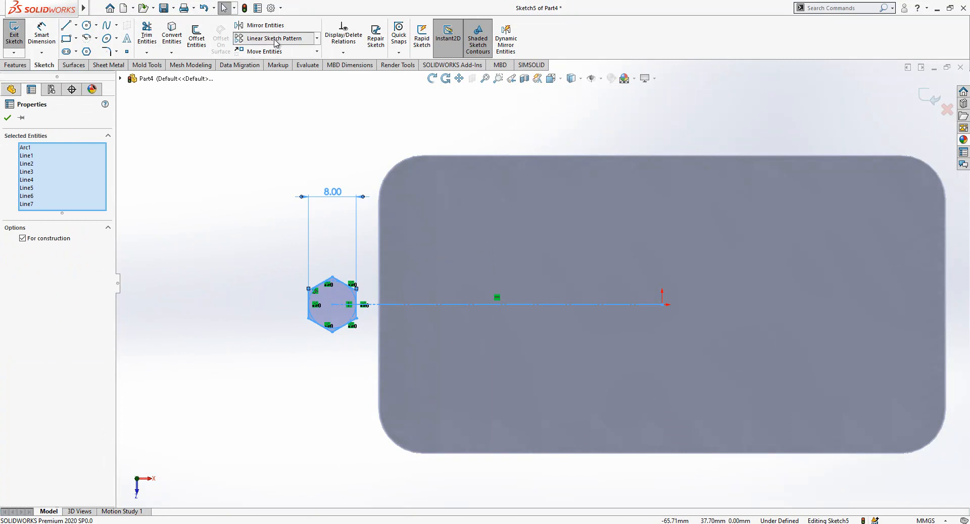
Pattern the hexagon into a row of 13 spaced 9.50 mm and merge points to fully define it
{"action": "left_click", "coordinate": [272, 38]}
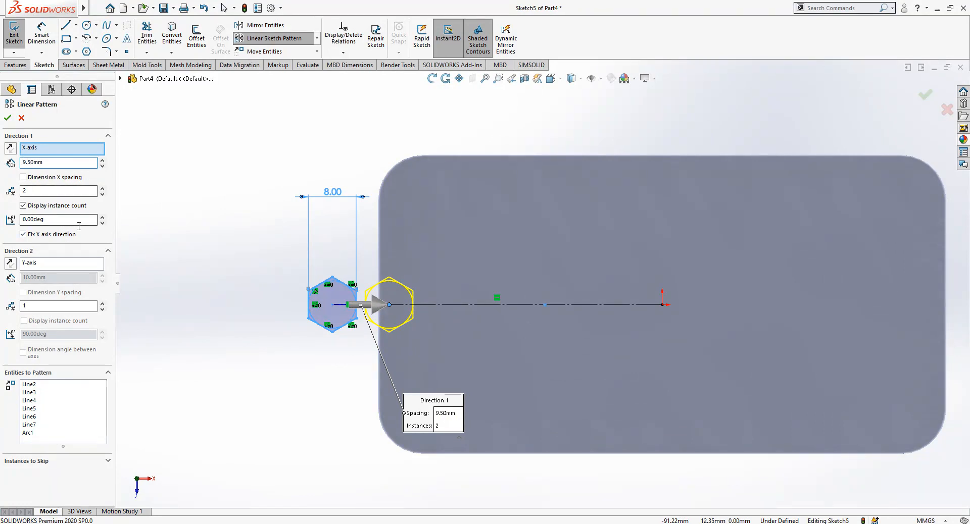
{"action": "left_click", "coordinate": [103, 187]}
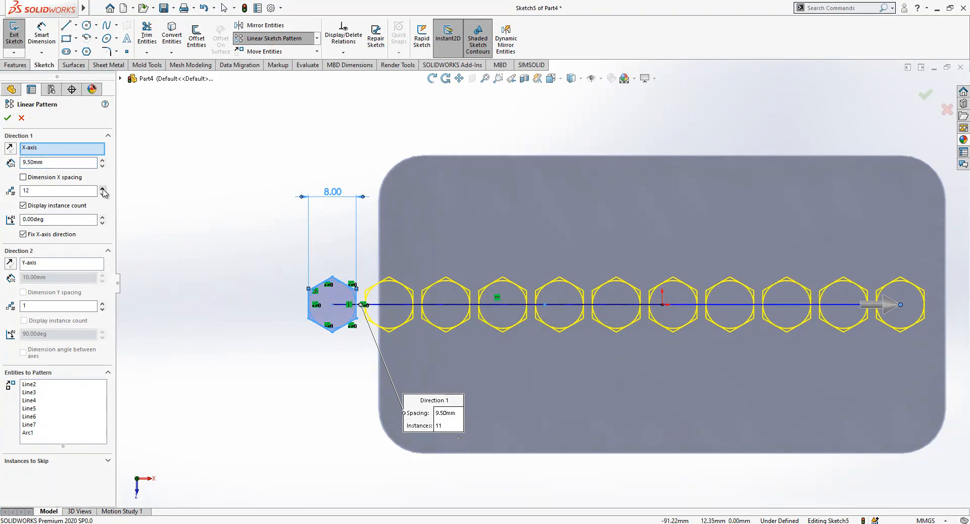
{"action": "left_click", "coordinate": [103, 187]}
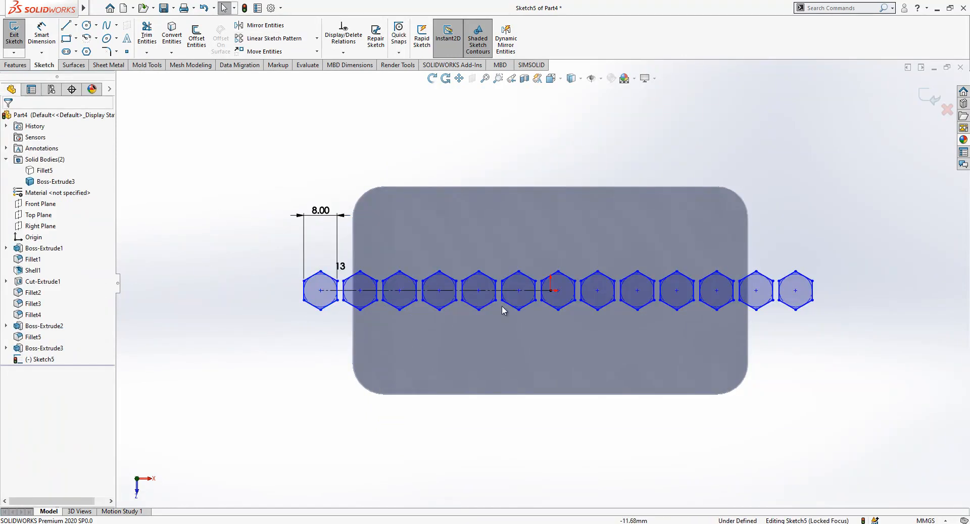
{"action": "left_click", "coordinate": [550, 290]}
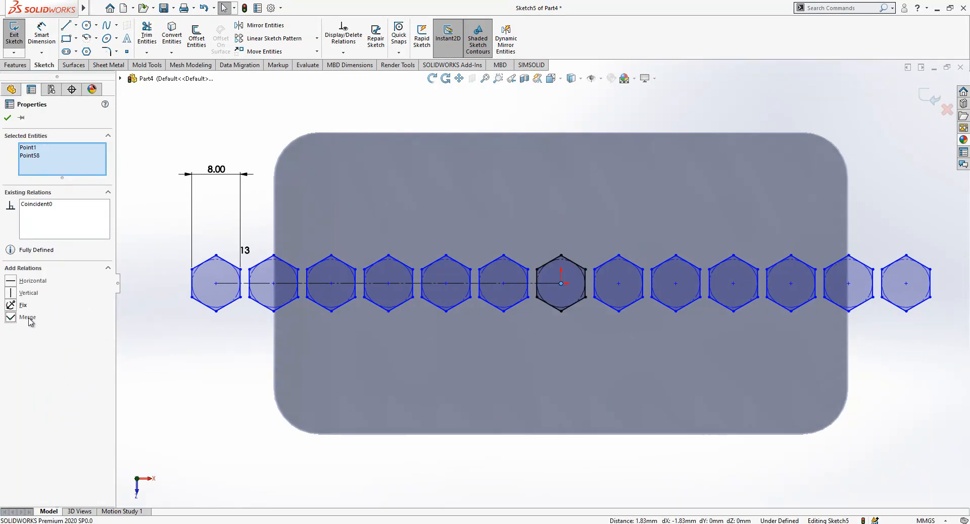
{"action": "left_click", "coordinate": [7, 117]}
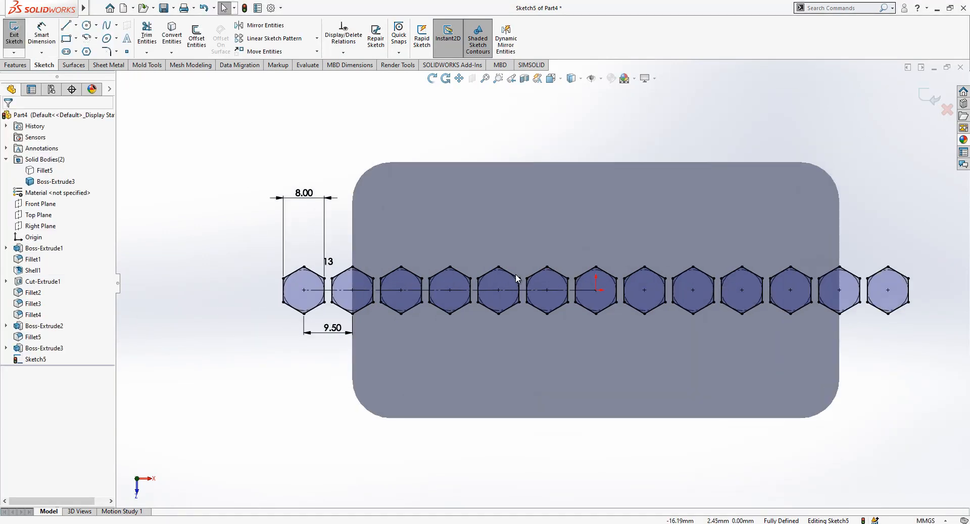
{"action": "left_click", "coordinate": [67, 24]}
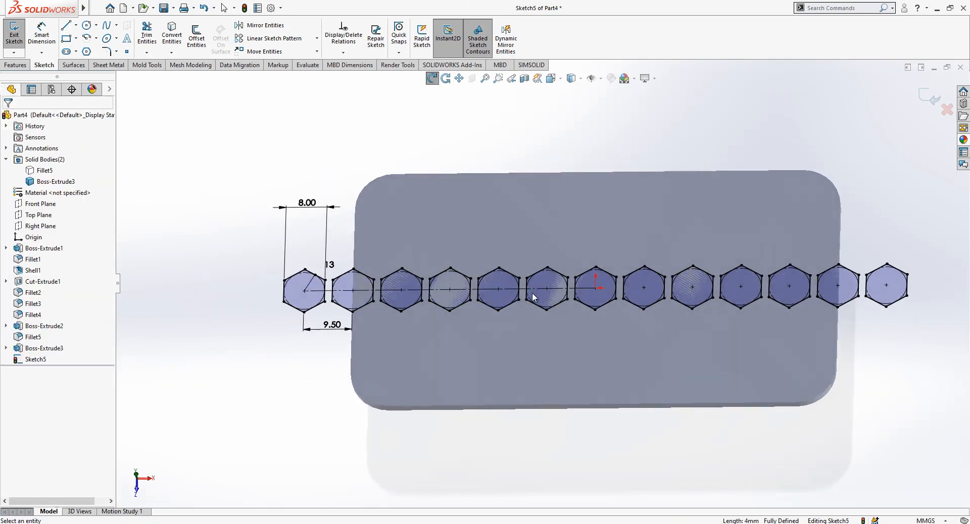
Cut-extrude the hexagon row 2 mm deep into the plate and select the cut for patterning
{"action": "left_click", "coordinate": [13, 32]}
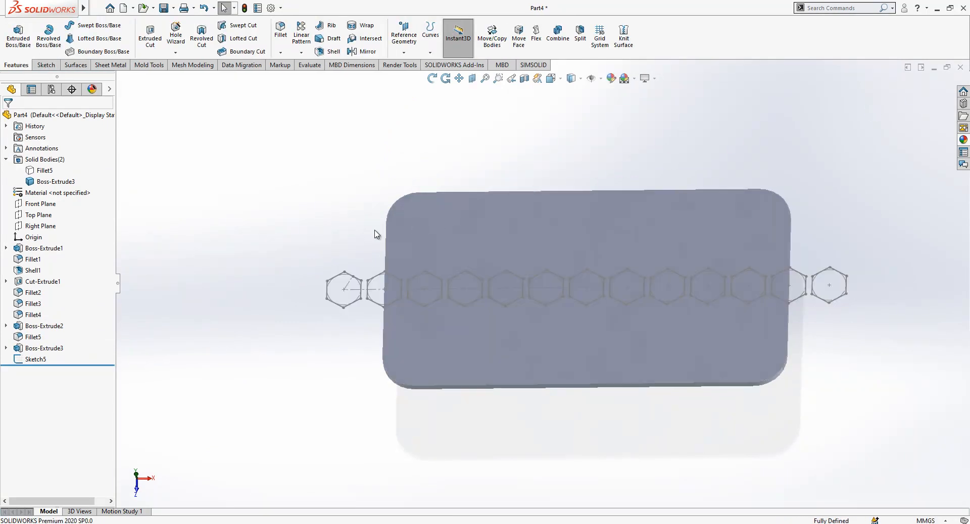
{"action": "left_click", "coordinate": [36, 360]}
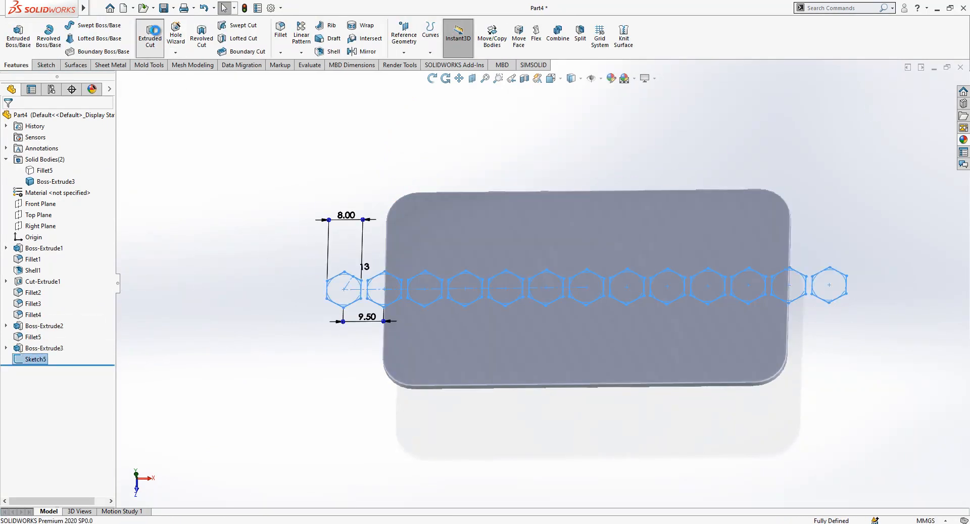
{"action": "left_click", "coordinate": [149, 33]}
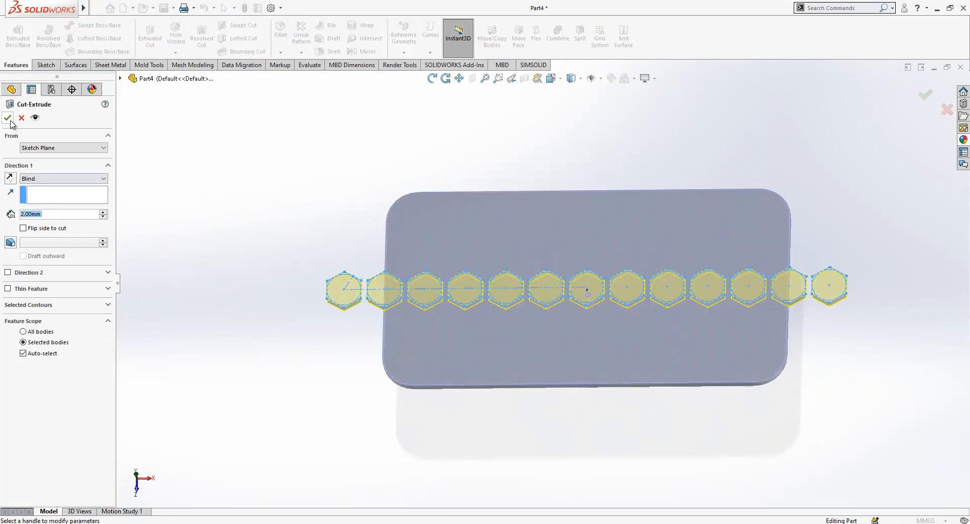
{"action": "left_click", "coordinate": [7, 117]}
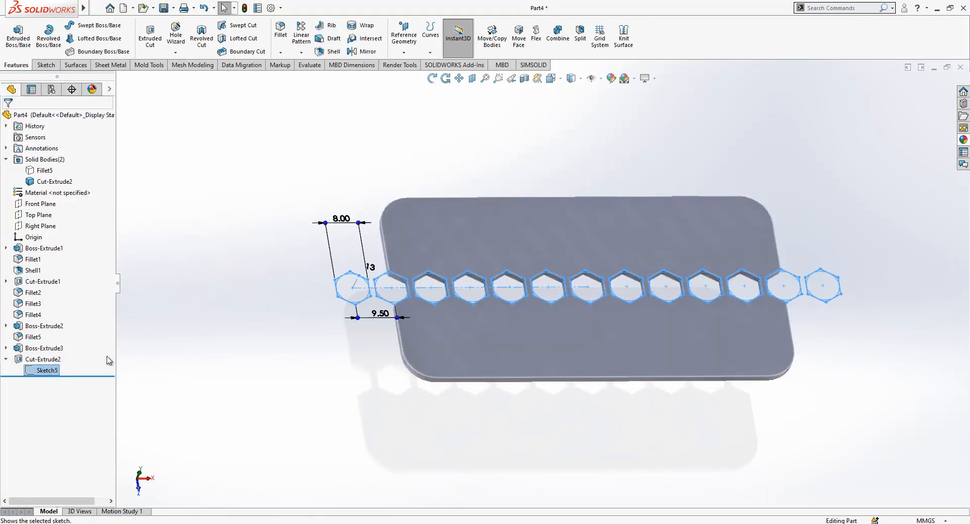
{"action": "left_click", "coordinate": [44, 360]}
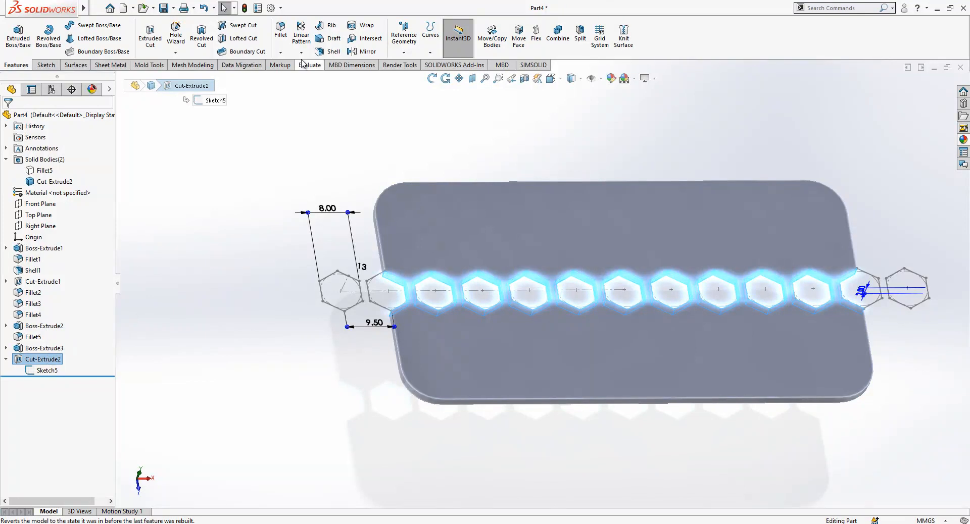
{"action": "left_click", "coordinate": [301, 34]}
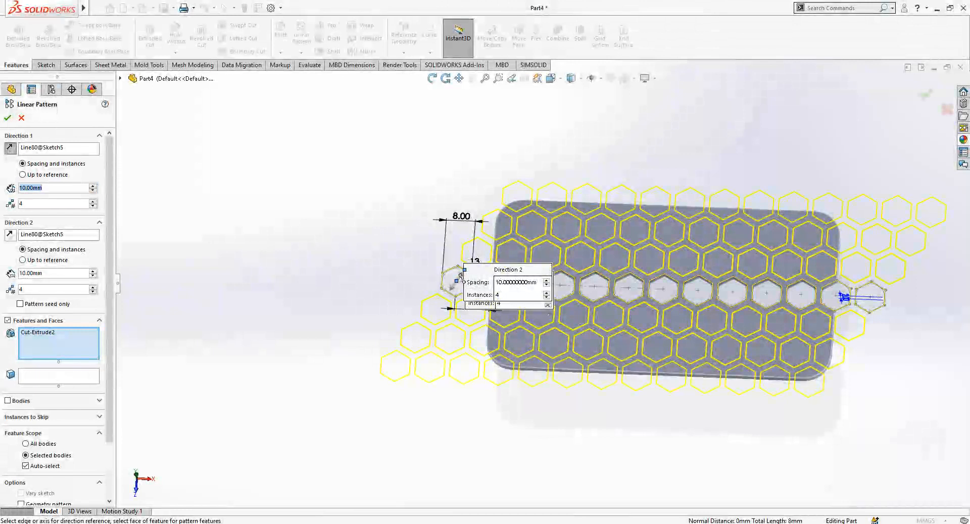
Linear-pattern the hexagon cut at 9.50 mm spacing, four instances each way, accepting the warning
{"action": "type", "text": "9.50mm"}
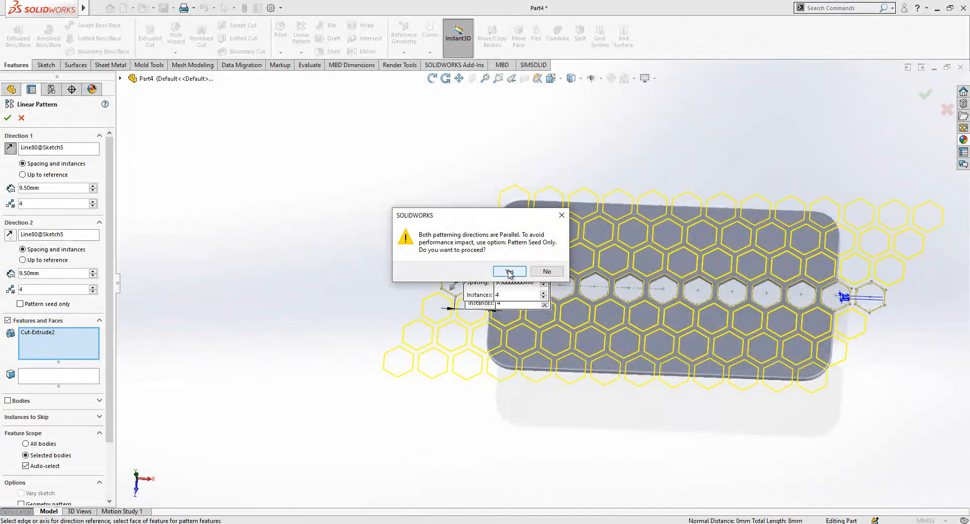
{"action": "left_click", "coordinate": [509, 272]}
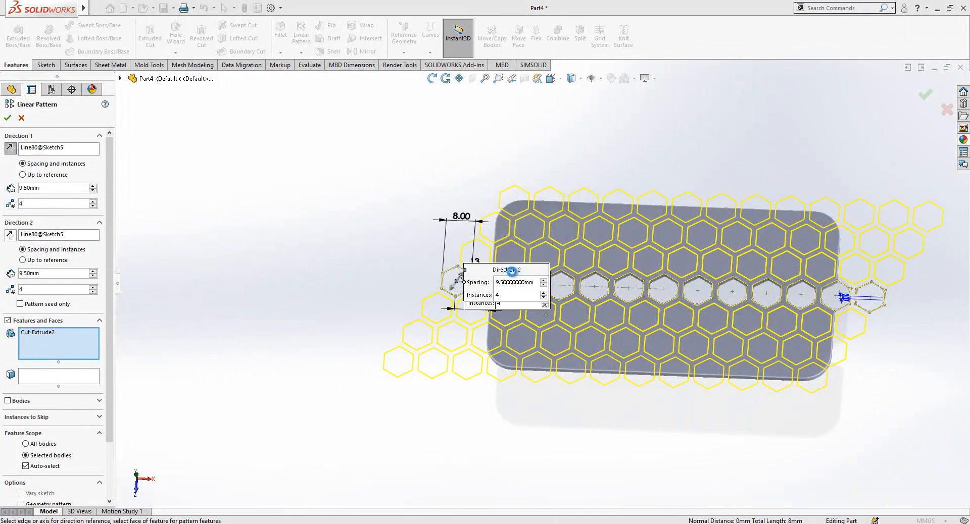
{"action": "left_click", "coordinate": [7, 118]}
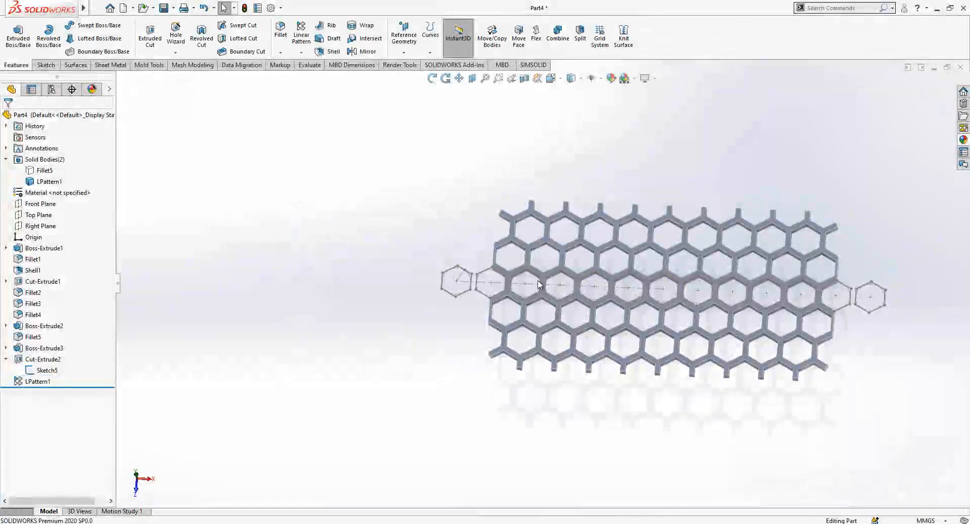
Hide Sketch5 and offset the plate's converted edges 1.50 mm outward into a rim outline
{"action": "left_click", "coordinate": [48, 369]}
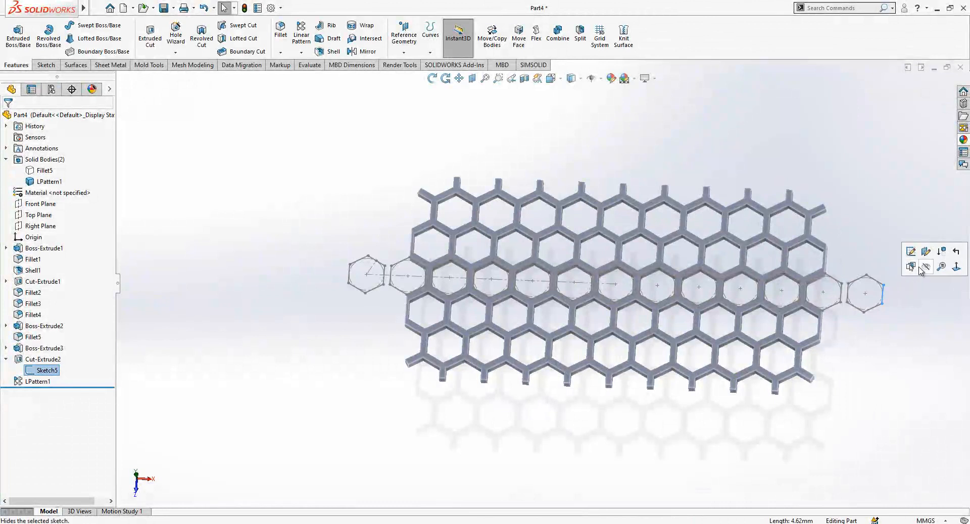
{"action": "left_click", "coordinate": [911, 267]}
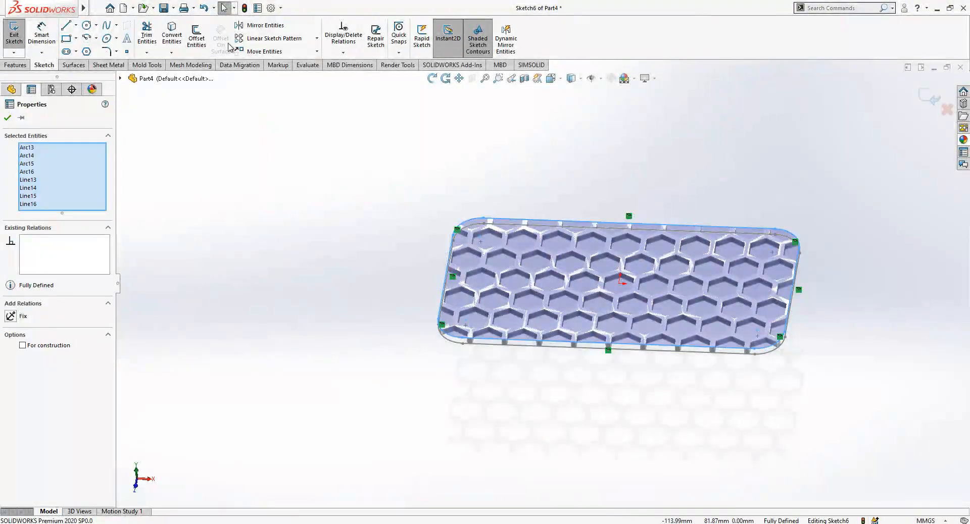
{"action": "left_click", "coordinate": [196, 34]}
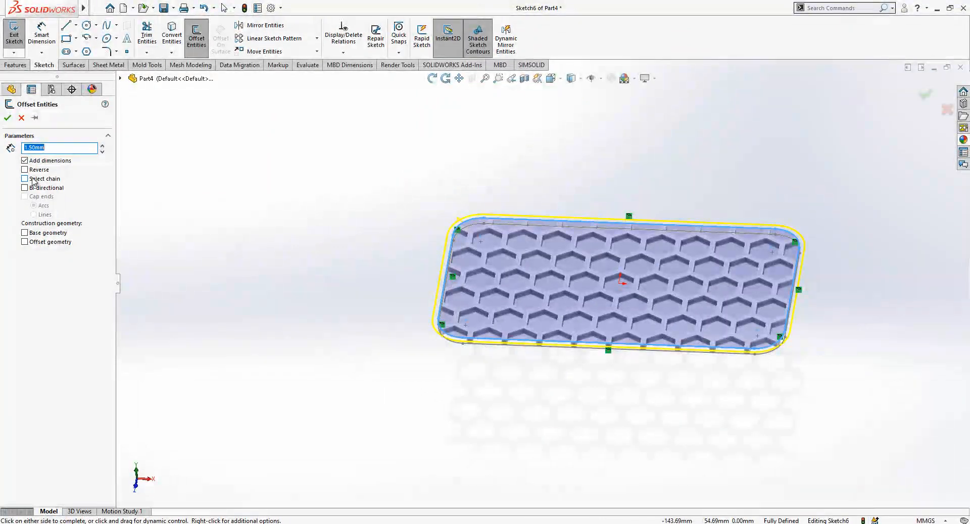
{"action": "left_click", "coordinate": [7, 118]}
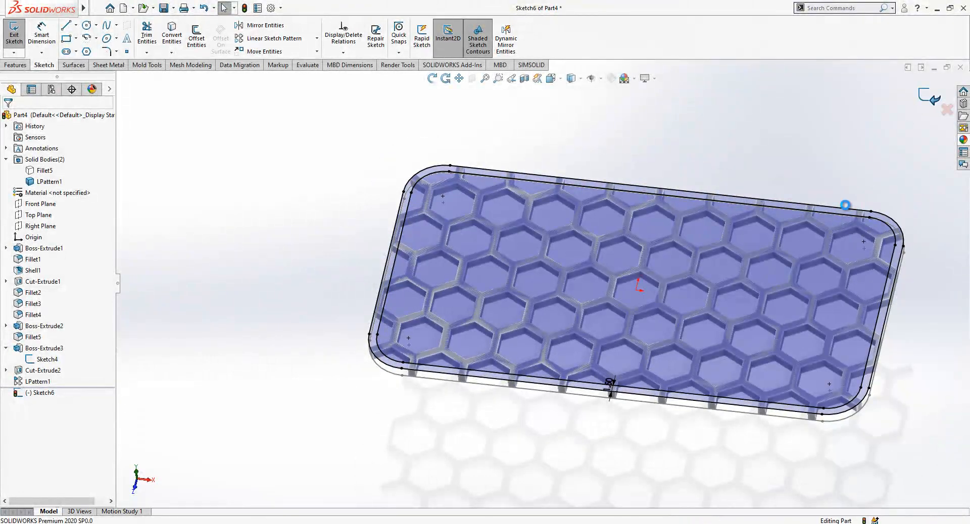
{"action": "left_click", "coordinate": [13, 32]}
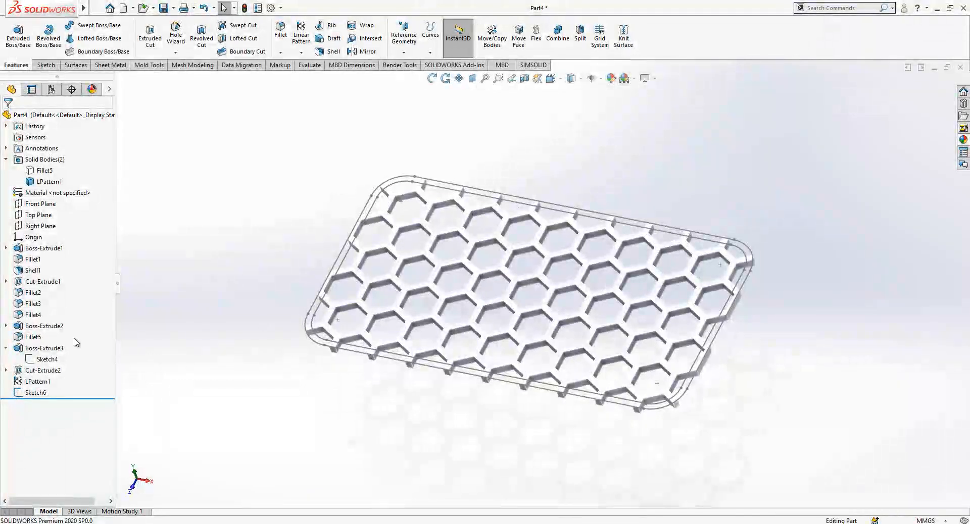
Boss-extrude Sketch6 2 mm into a solid rim framing the honeycomb grill
{"action": "left_click", "coordinate": [35, 393]}
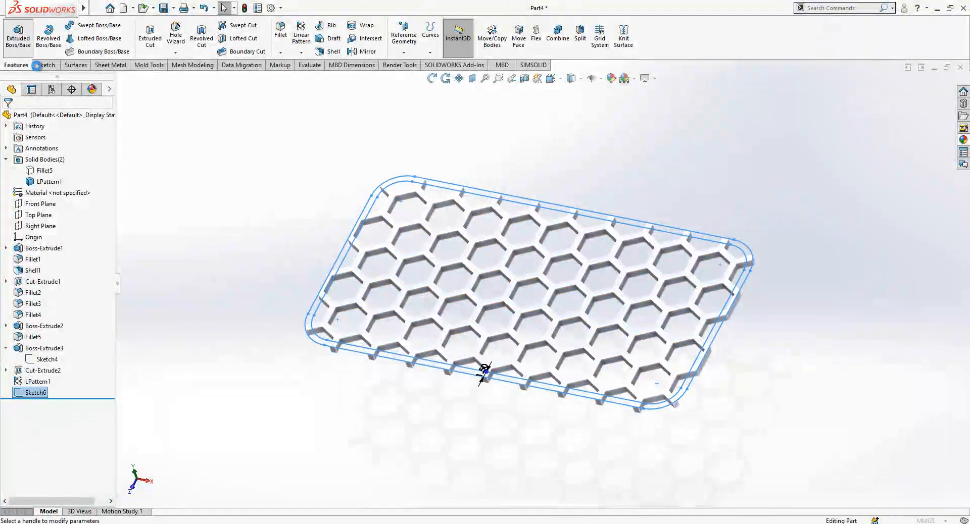
{"action": "left_click", "coordinate": [17, 35]}
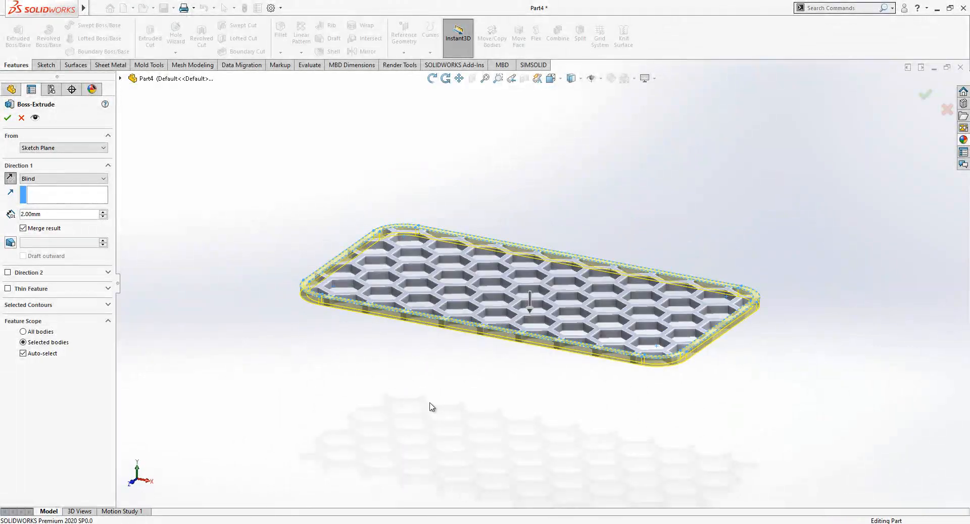
{"action": "left_click", "coordinate": [7, 117]}
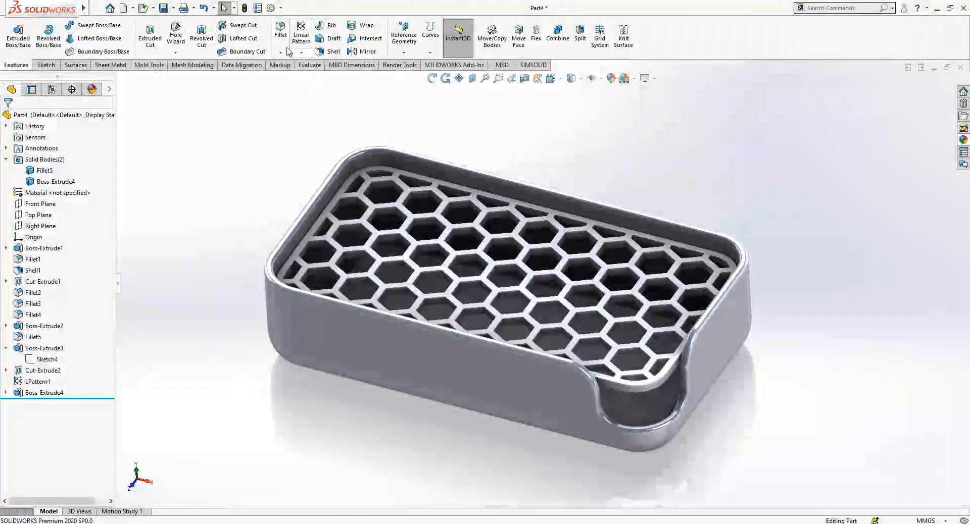
{"action": "left_click", "coordinate": [279, 34]}
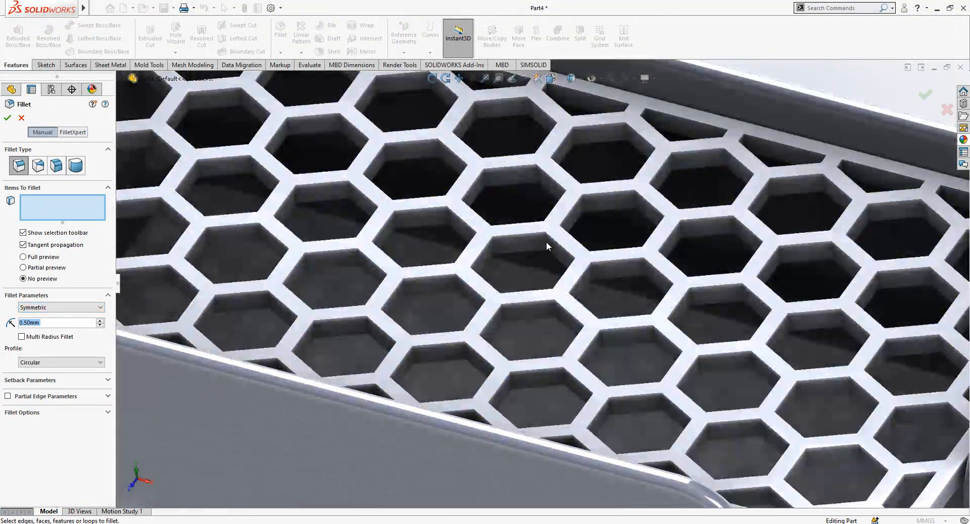
Fillet the selected grill faces with a 0.20 mm radius
{"action": "left_click", "coordinate": [545, 238]}
{"action": "type", "text": "0.2"}
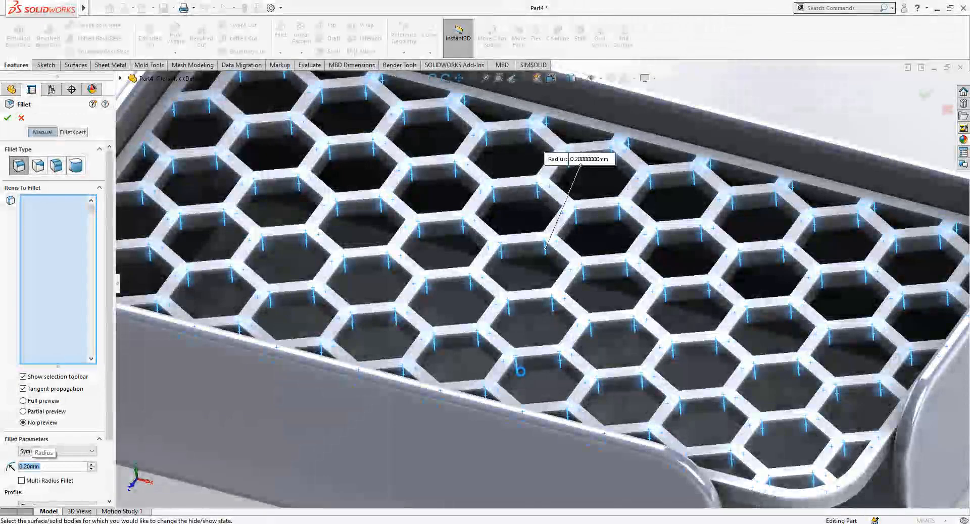
{"action": "left_click", "coordinate": [8, 118]}
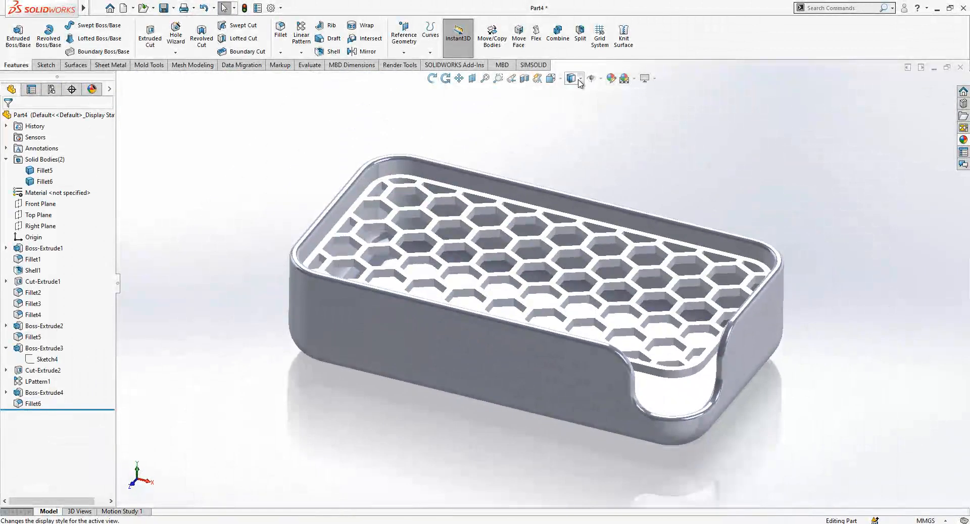
{"action": "left_click", "coordinate": [623, 78]}
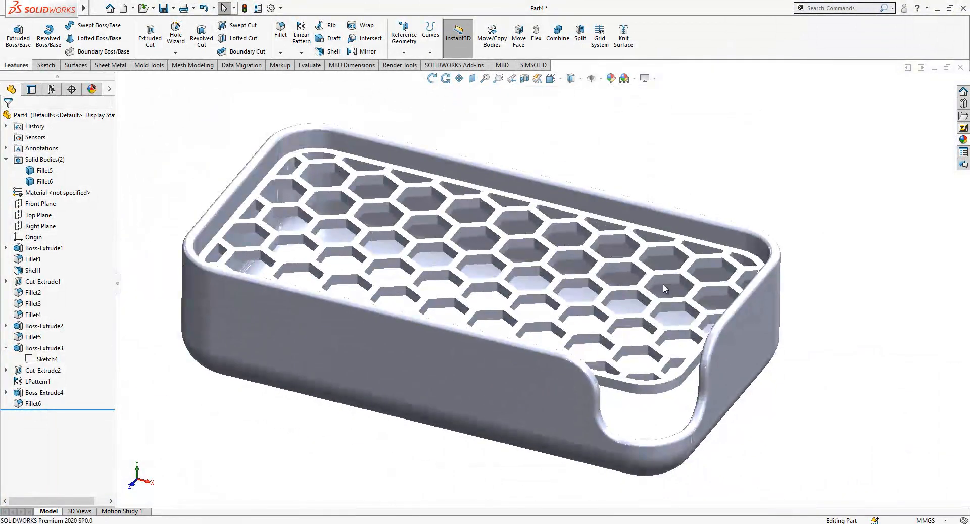
{"action": "left_click_drag", "start_coordinate": [470, 247], "coordinate": [470, 297]}
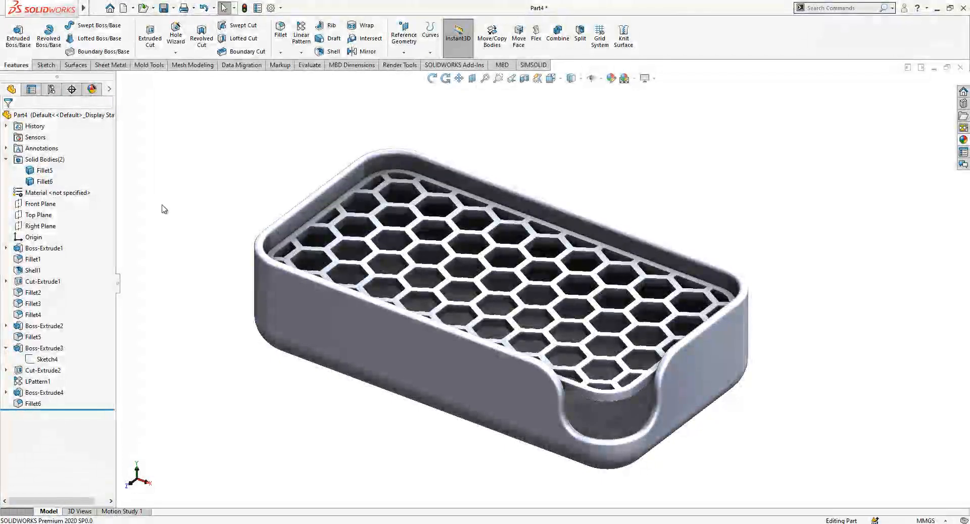
{"action": "mouse_move", "coordinate": [930, 141]}
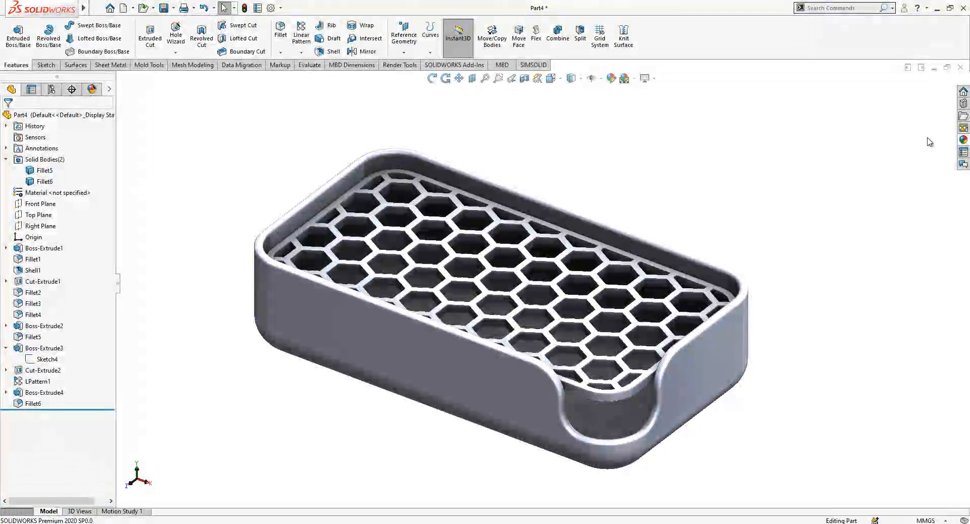